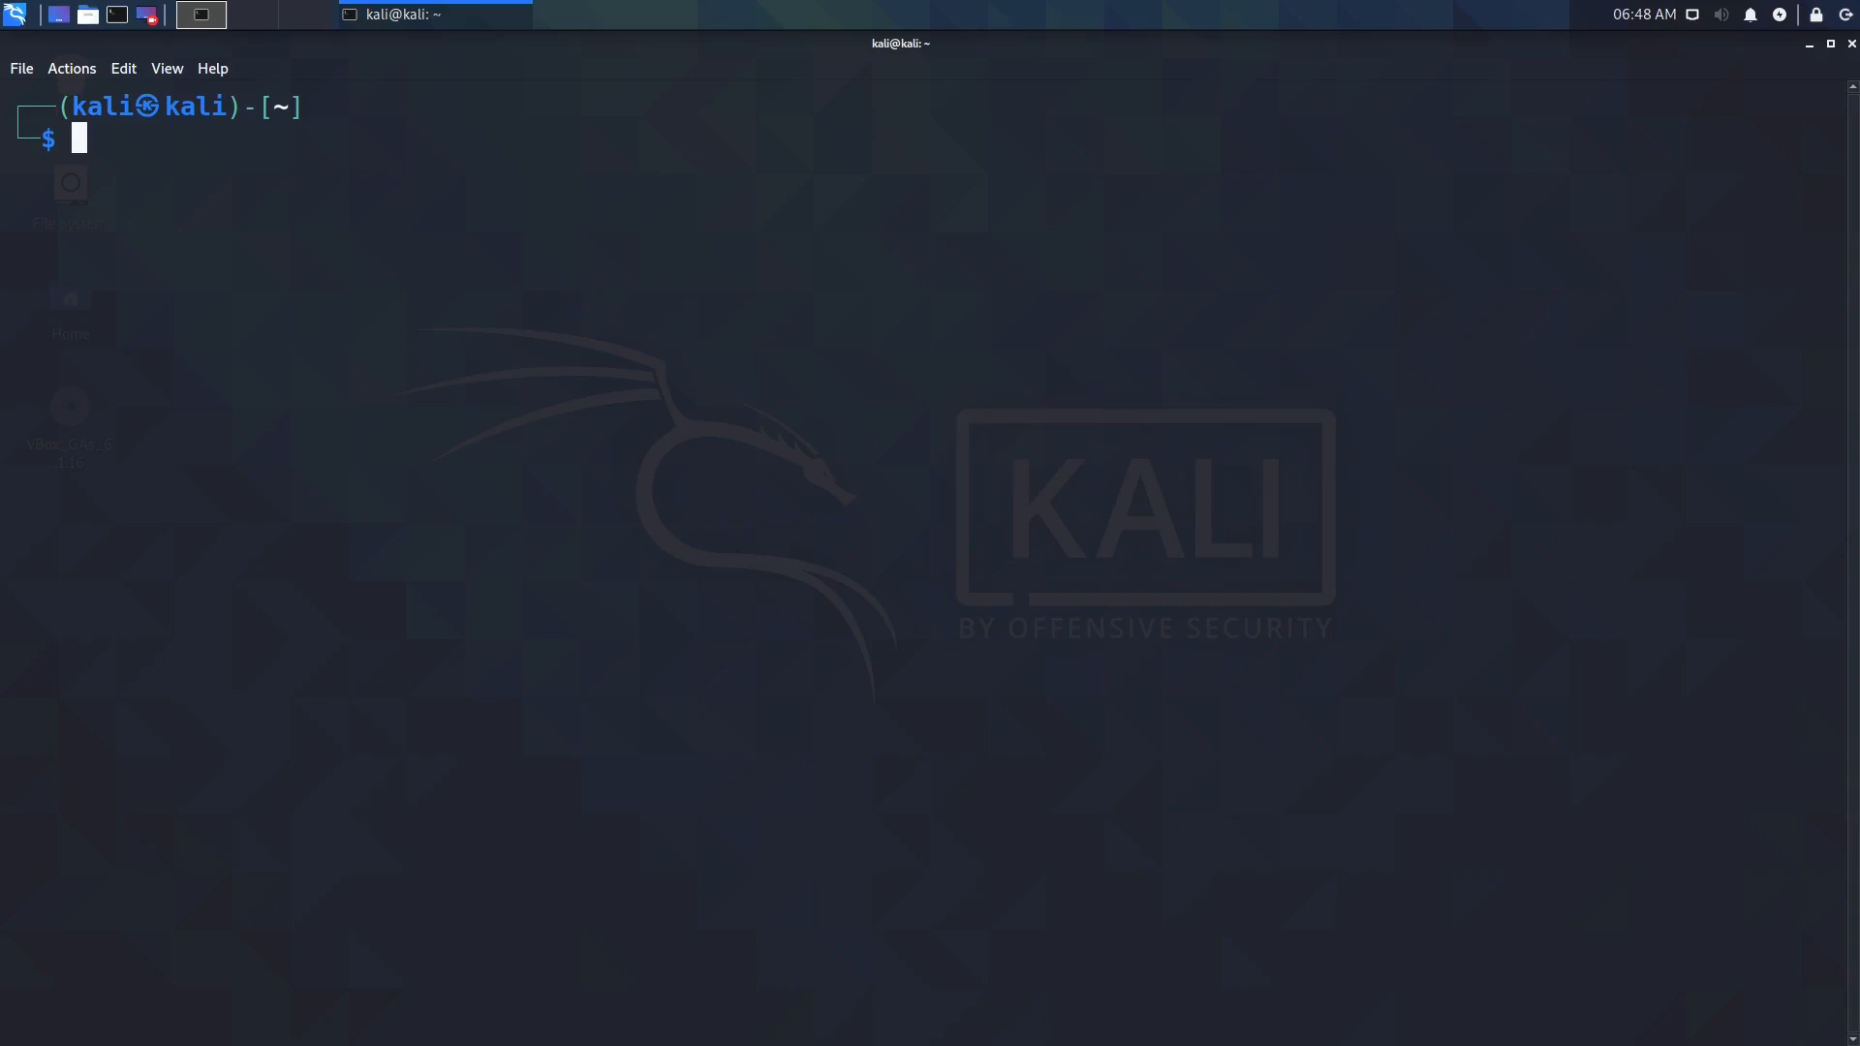
Step: SSH into behemoth.labs.overthewire.org as behemoth0, adding the port option
type("ssh b")
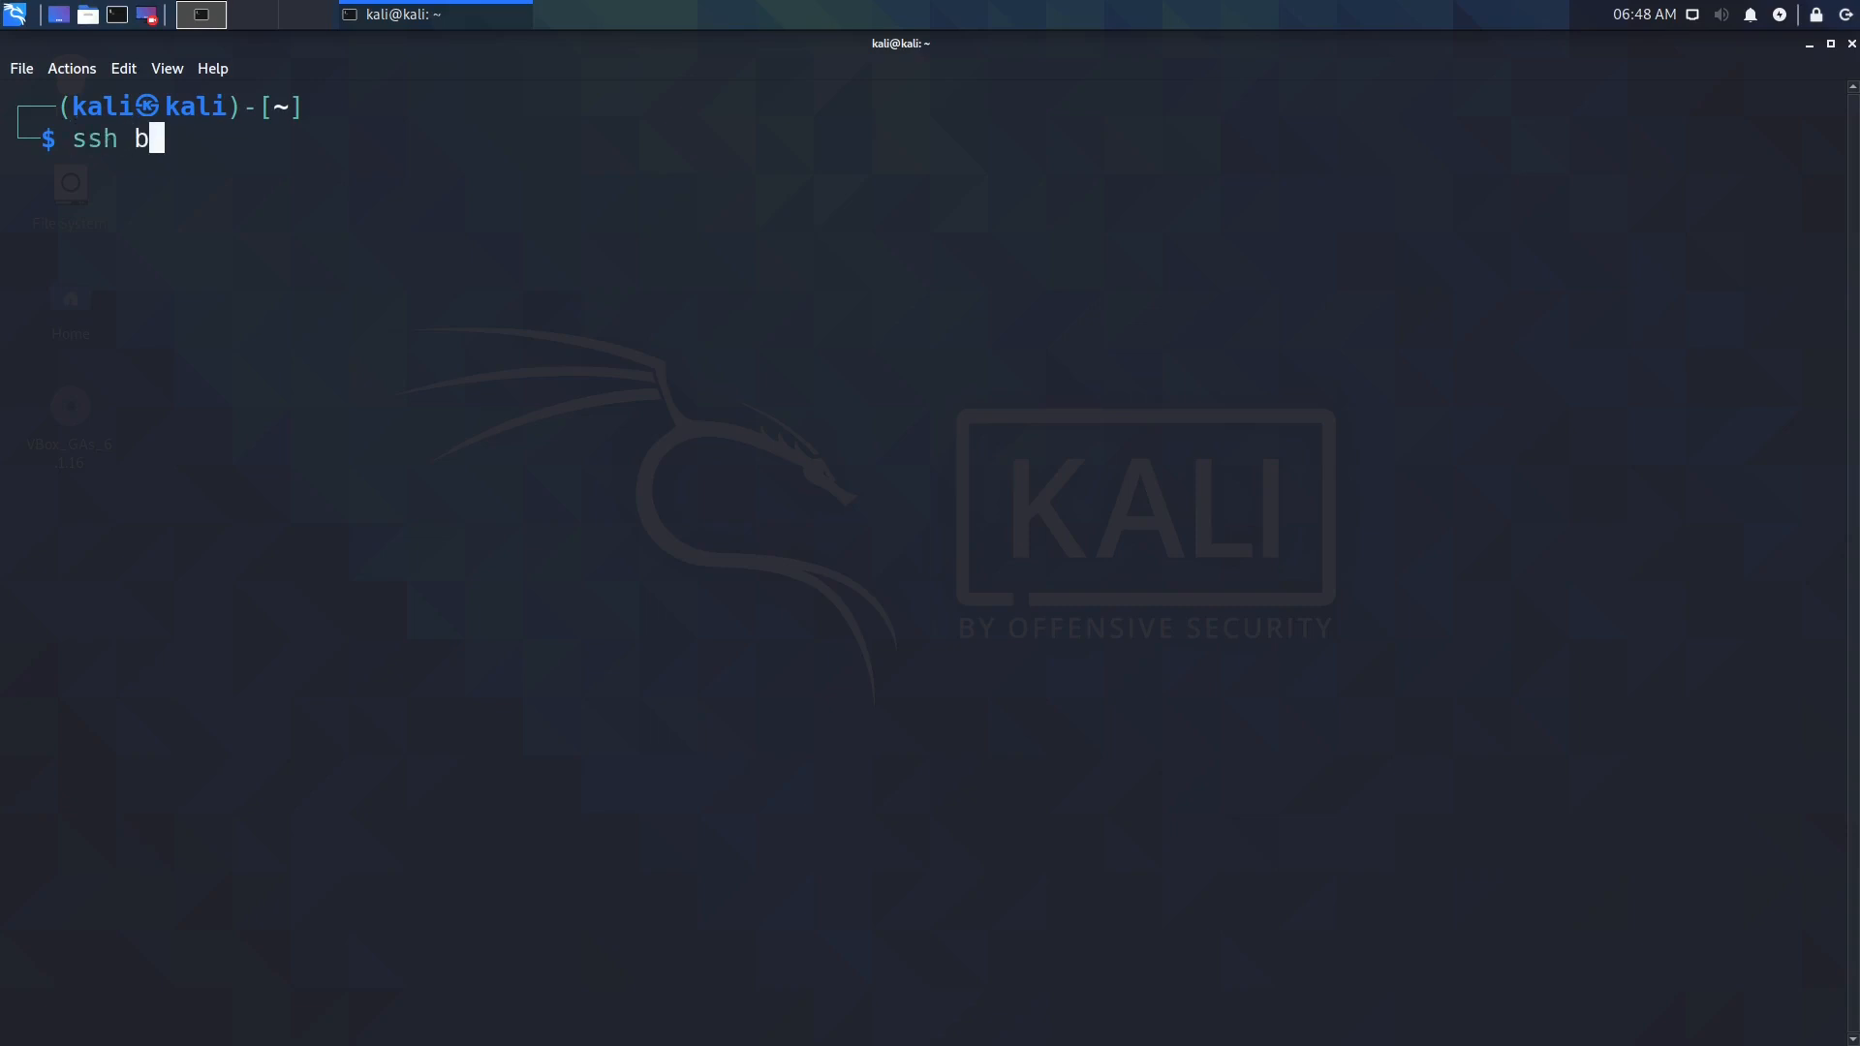
type("ehemoth0@behemo")
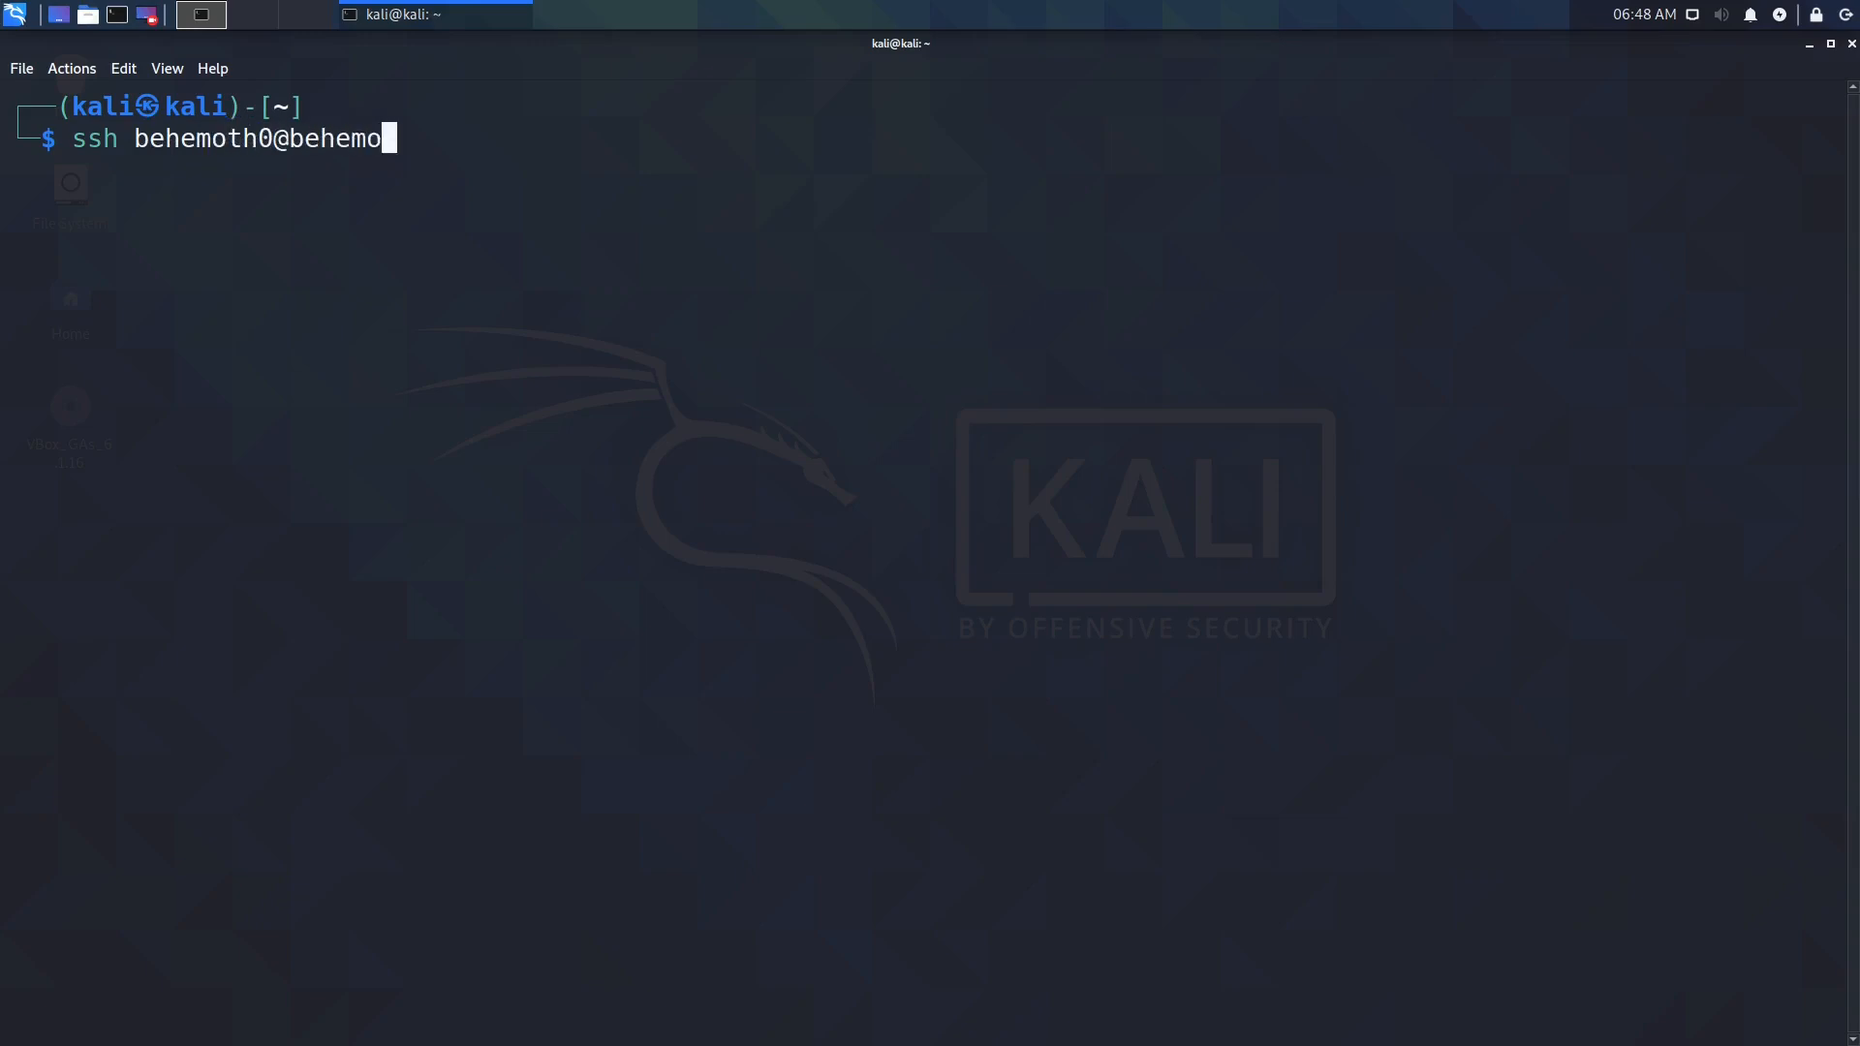
type("th.labs.overthewire.org -")
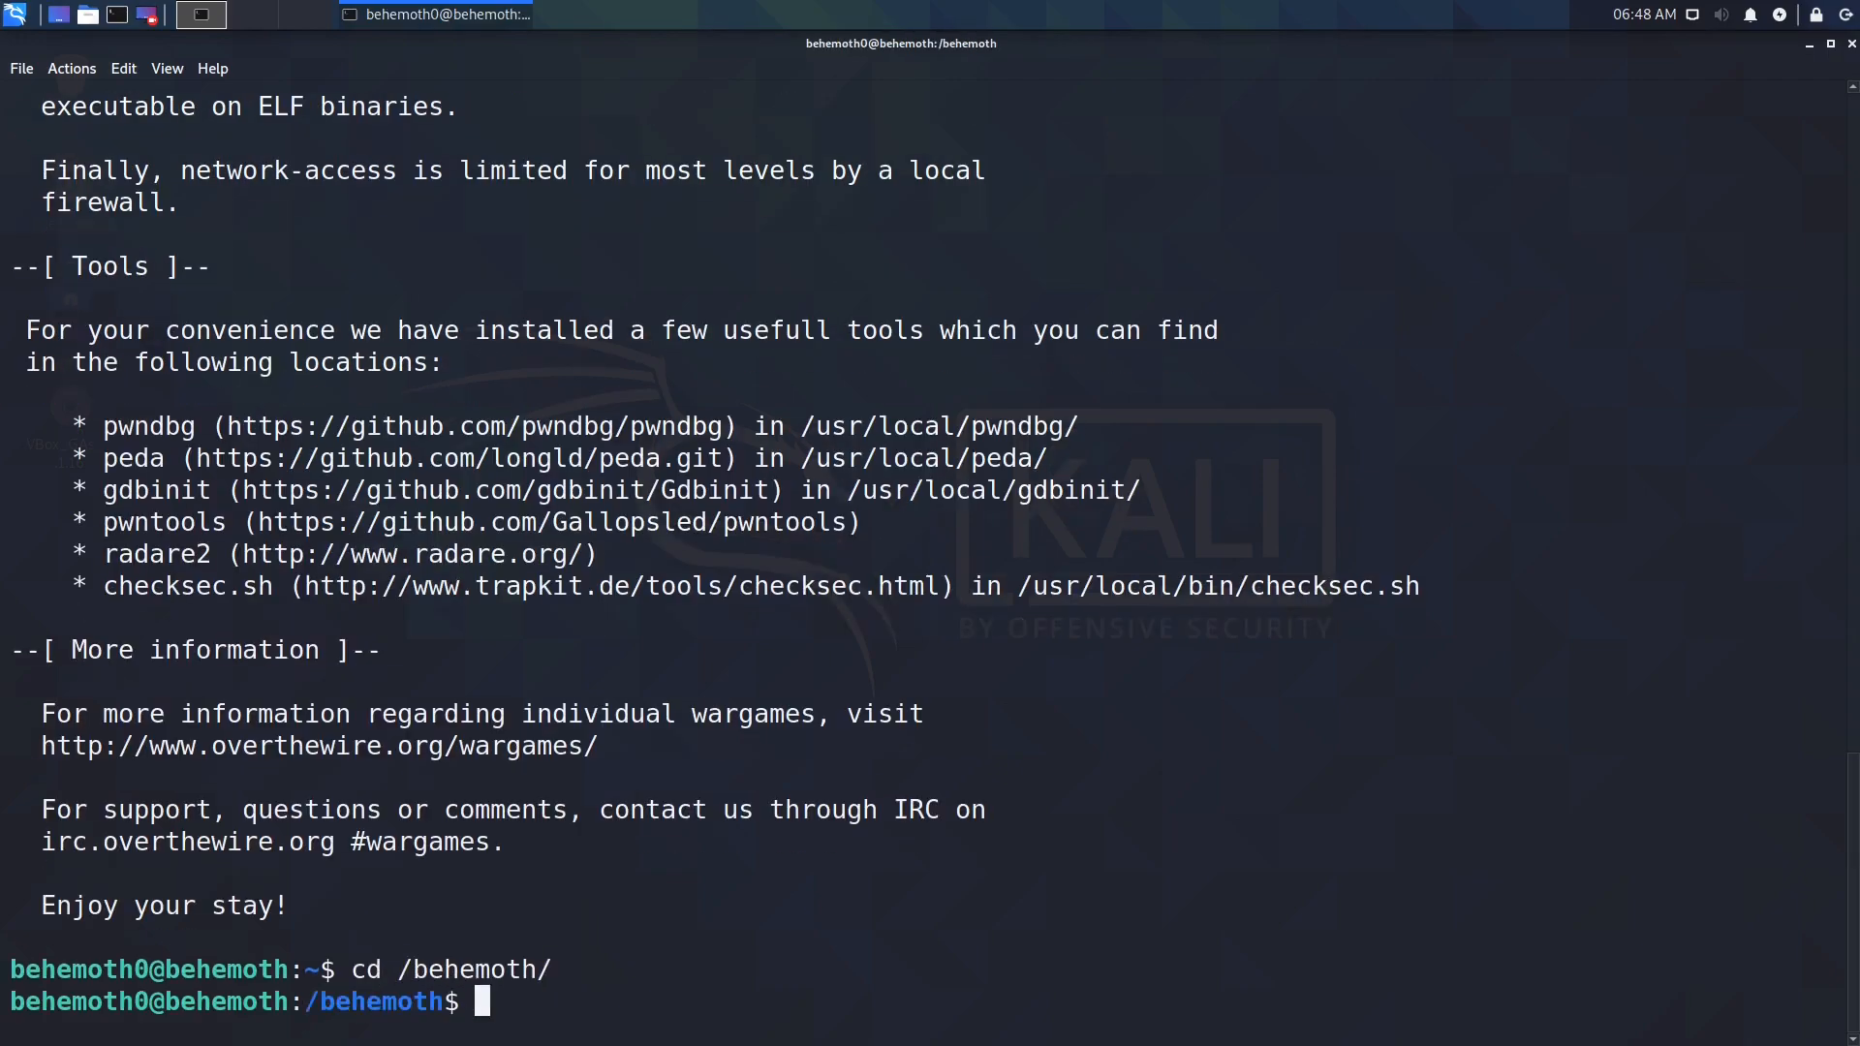
Step: List the setuid behemoth0–behemoth7 binaries with ls -l and launch behemoth0
type("ls -l")
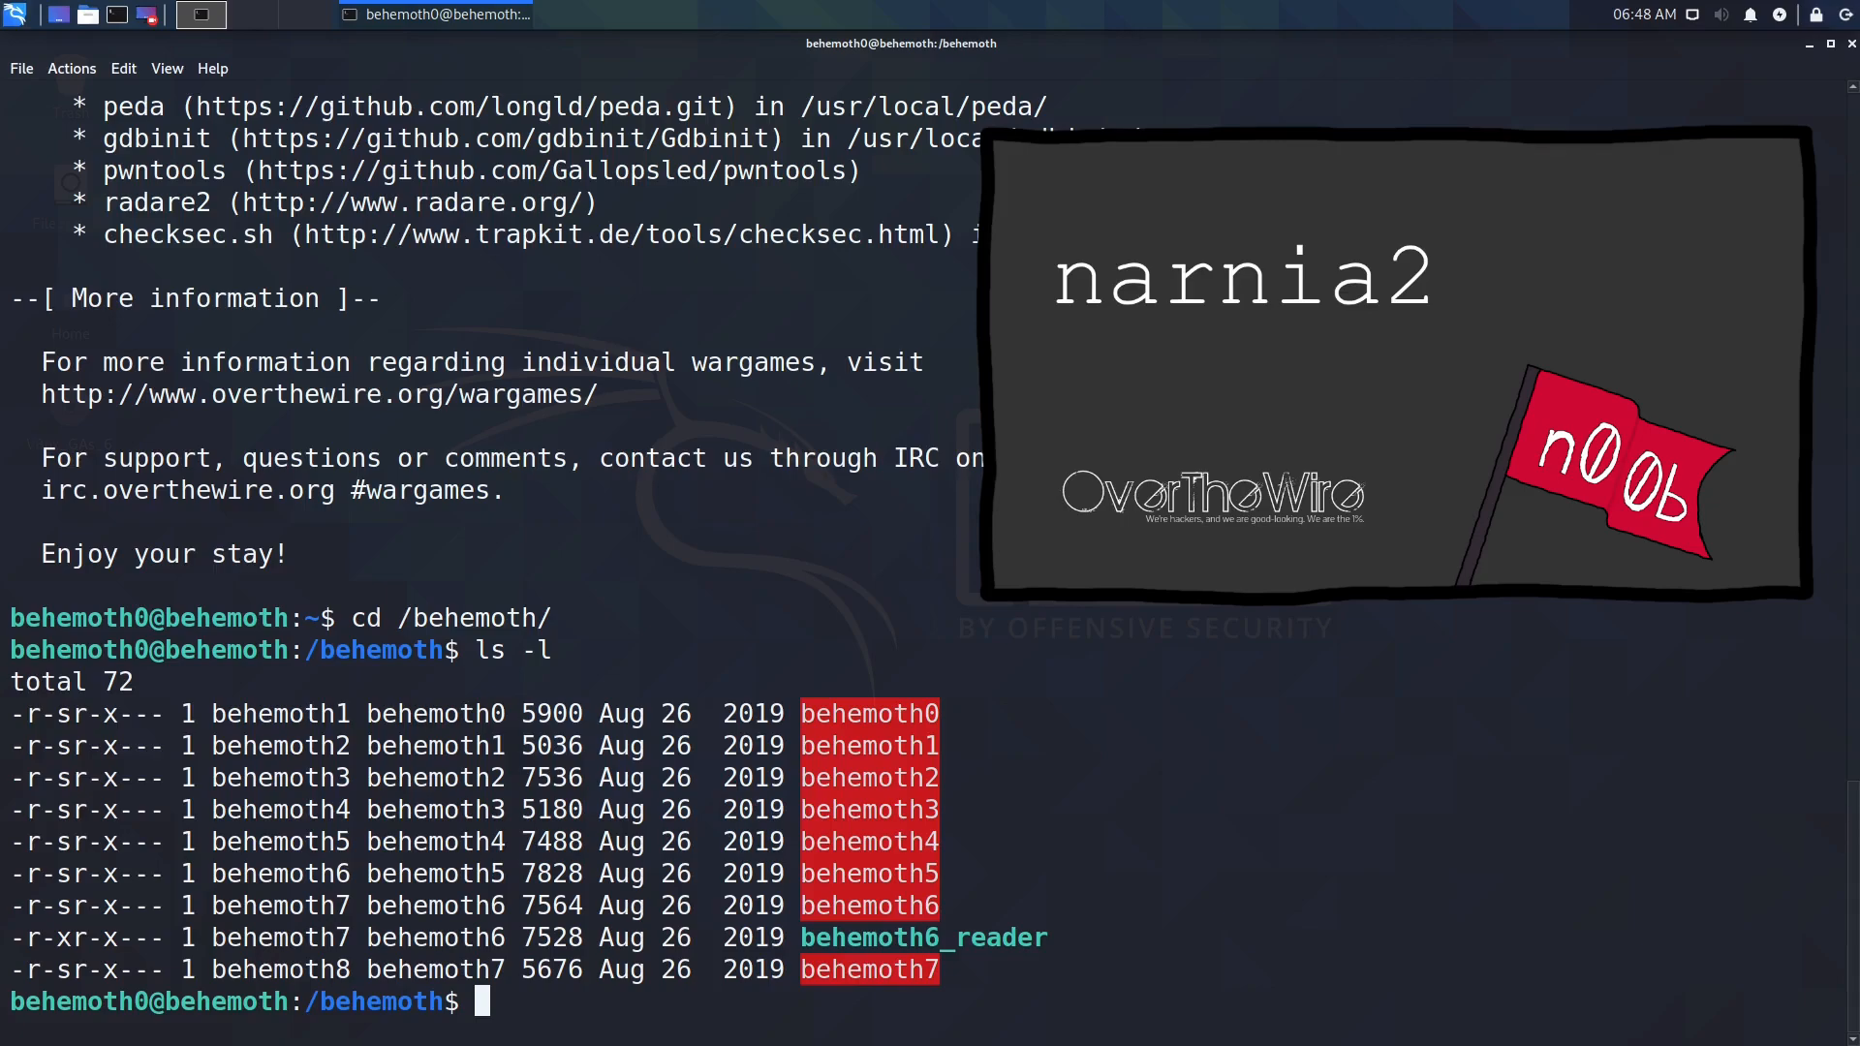
type("./behemoth0")
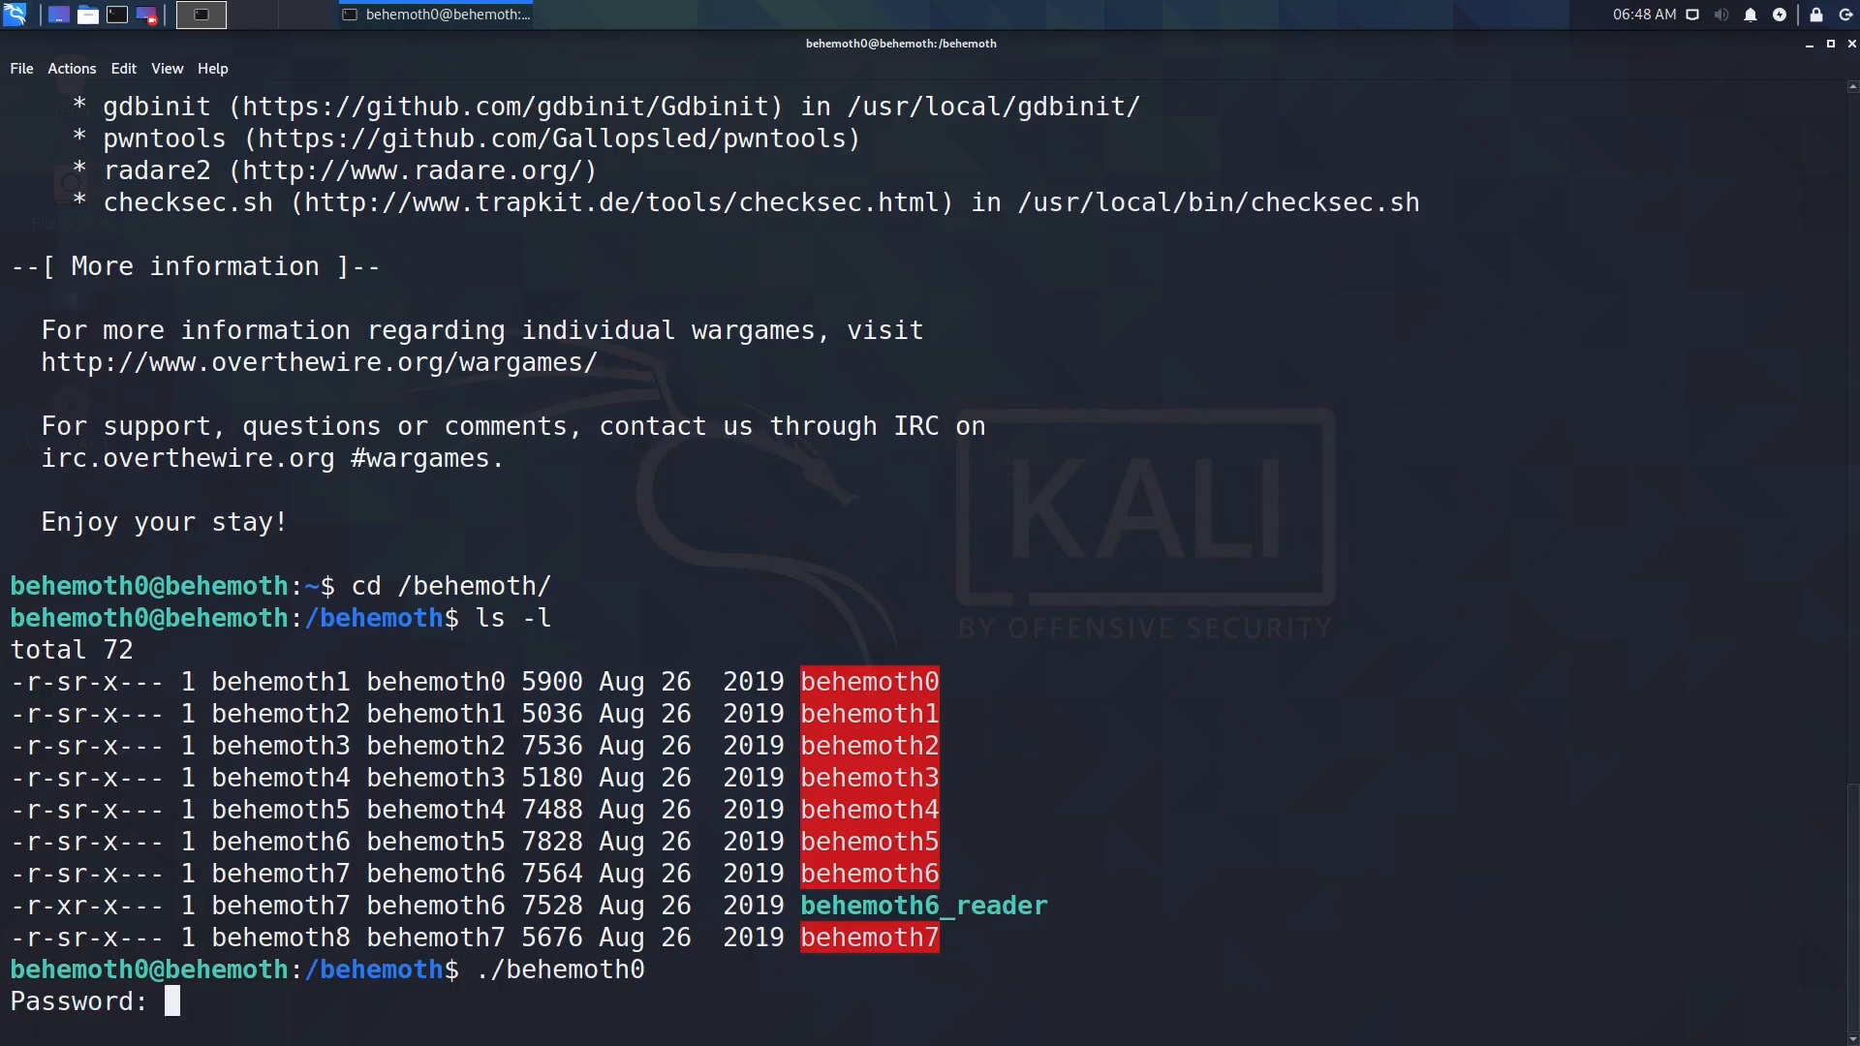
Step: Try the test password 'asdf' on behemoth0, getting Access denied
type("a")
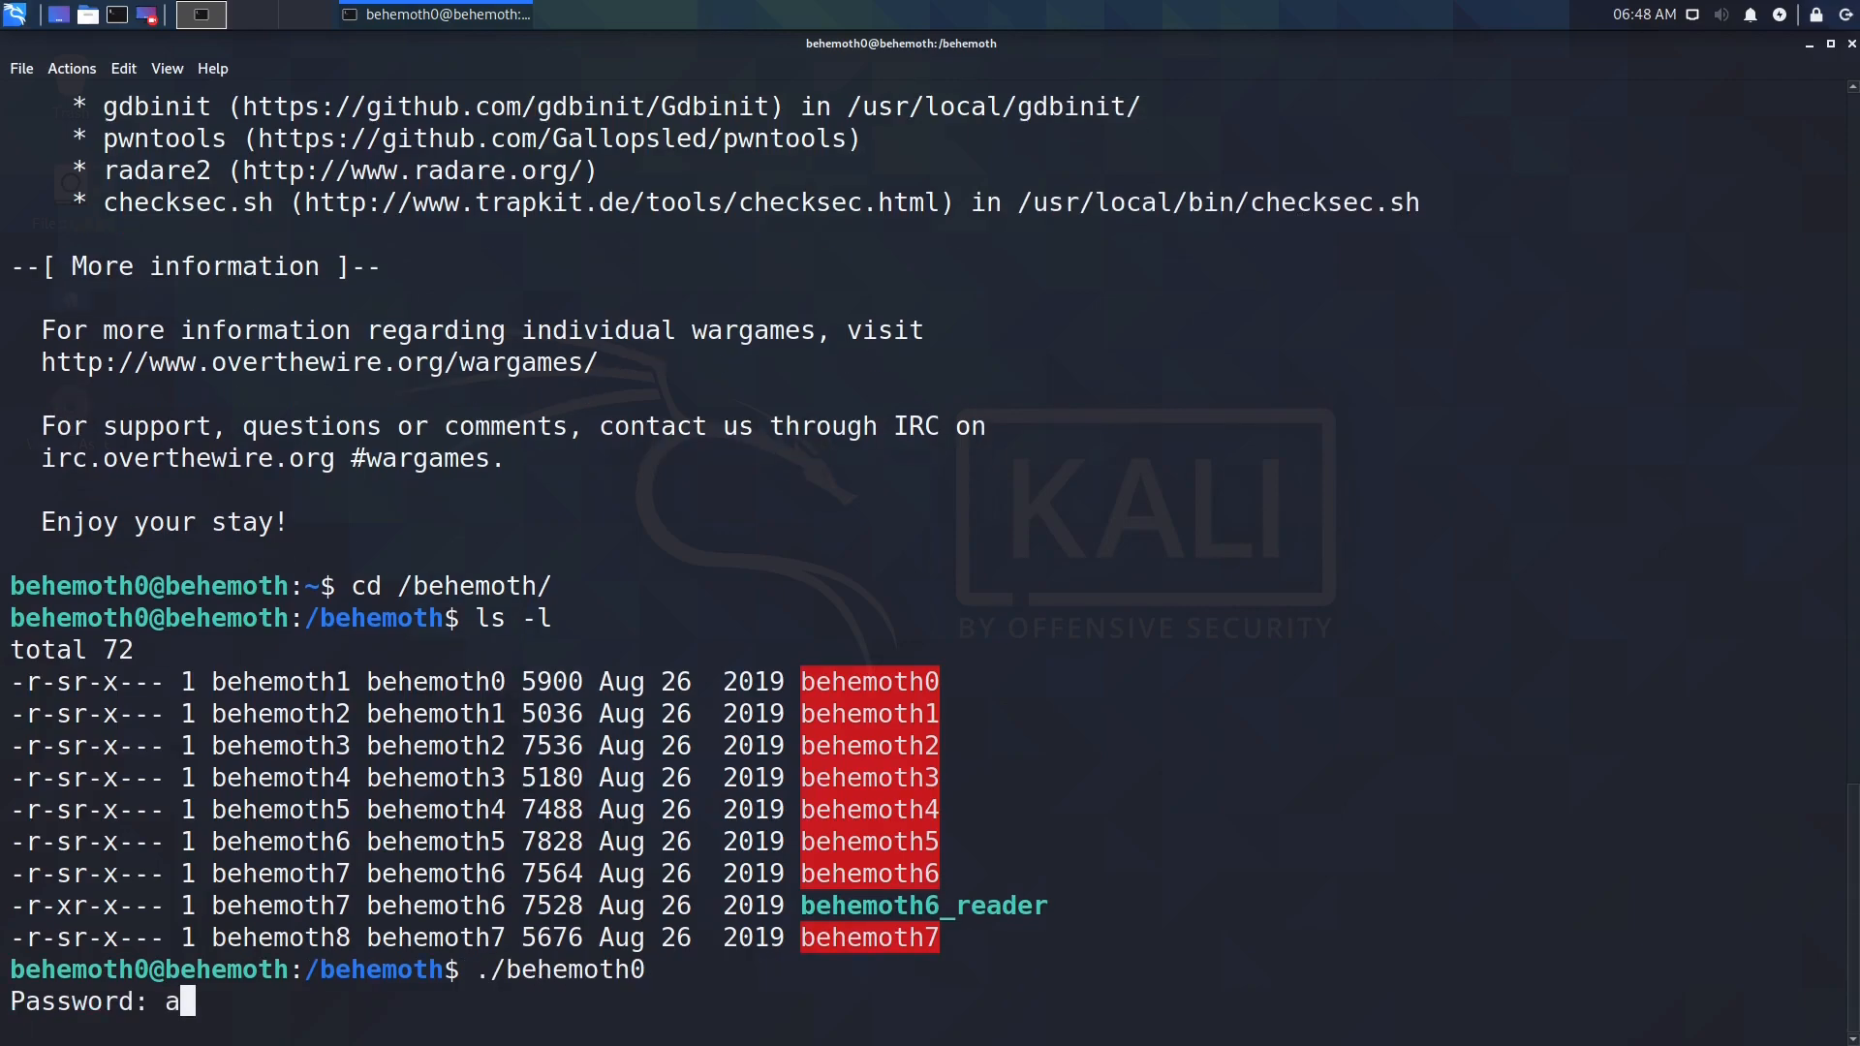
type("sdf")
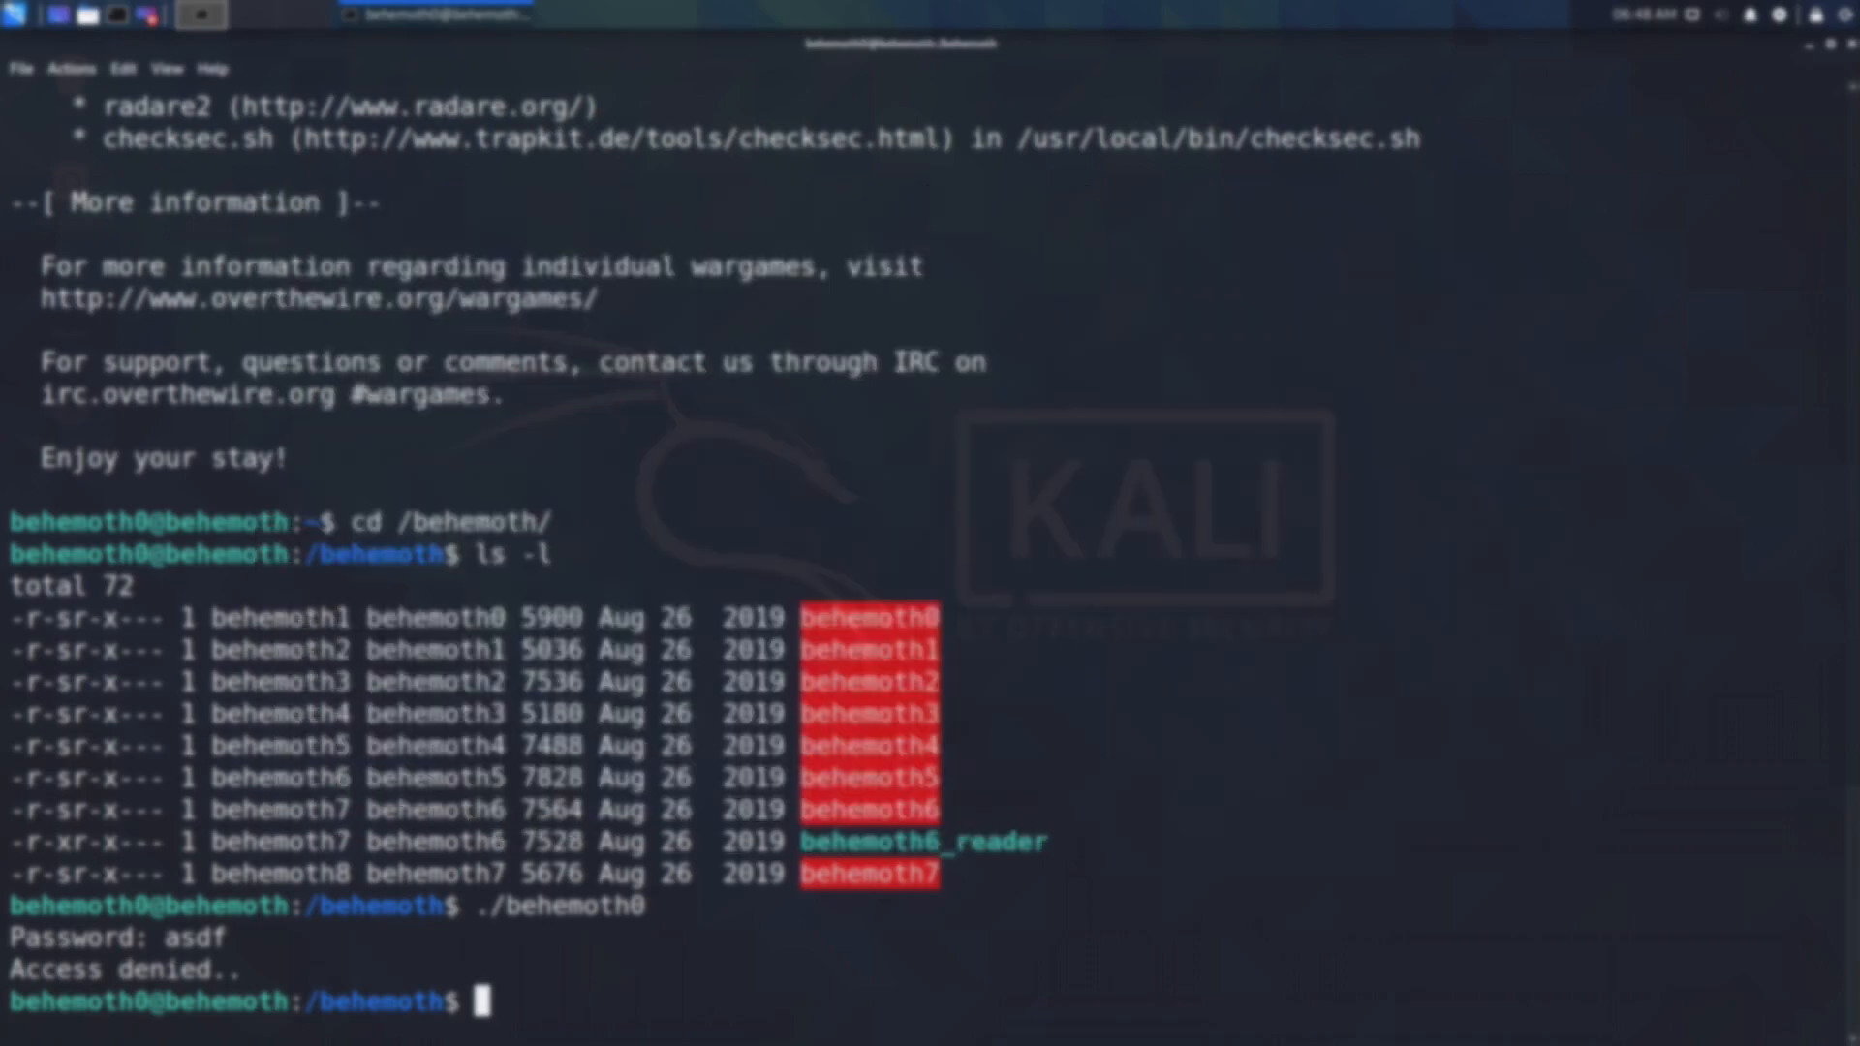
Step: Run behemoth0 under ltrace to expose strcmp against 'eatmyshorts'
type("ltrace")
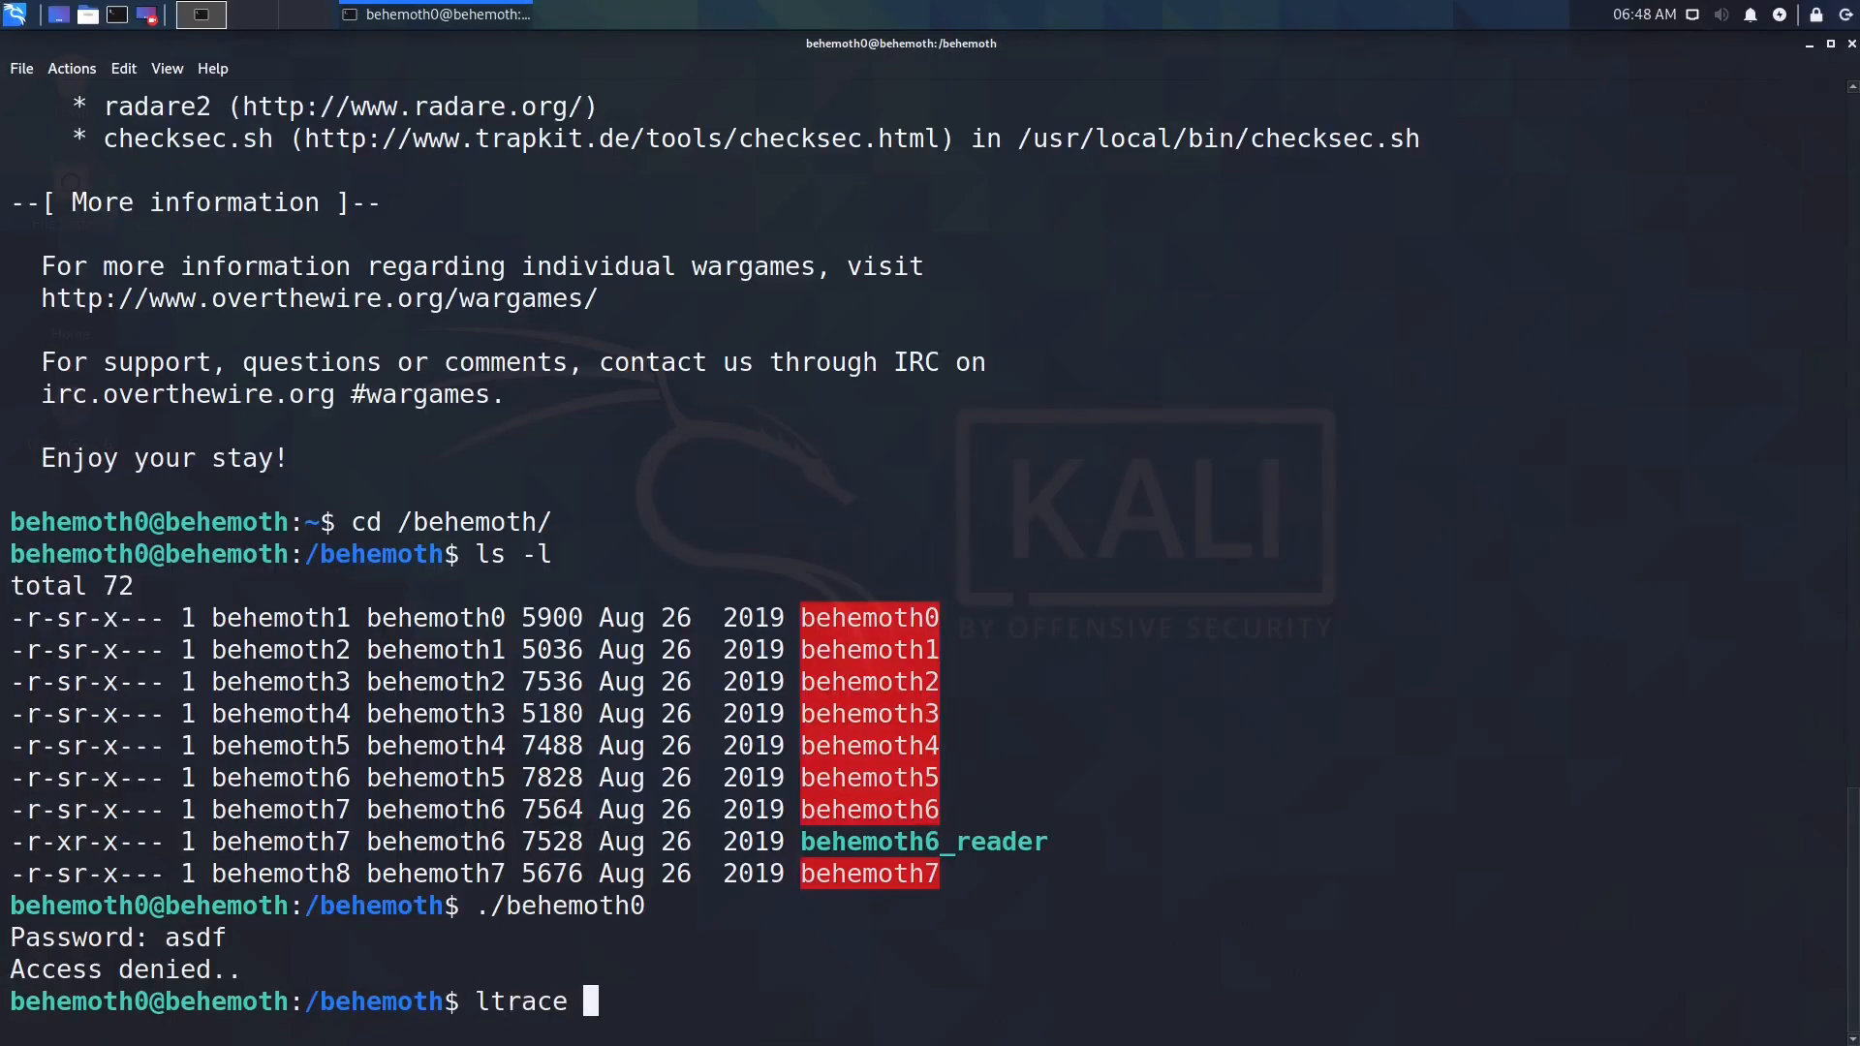
type("./behemoth0")
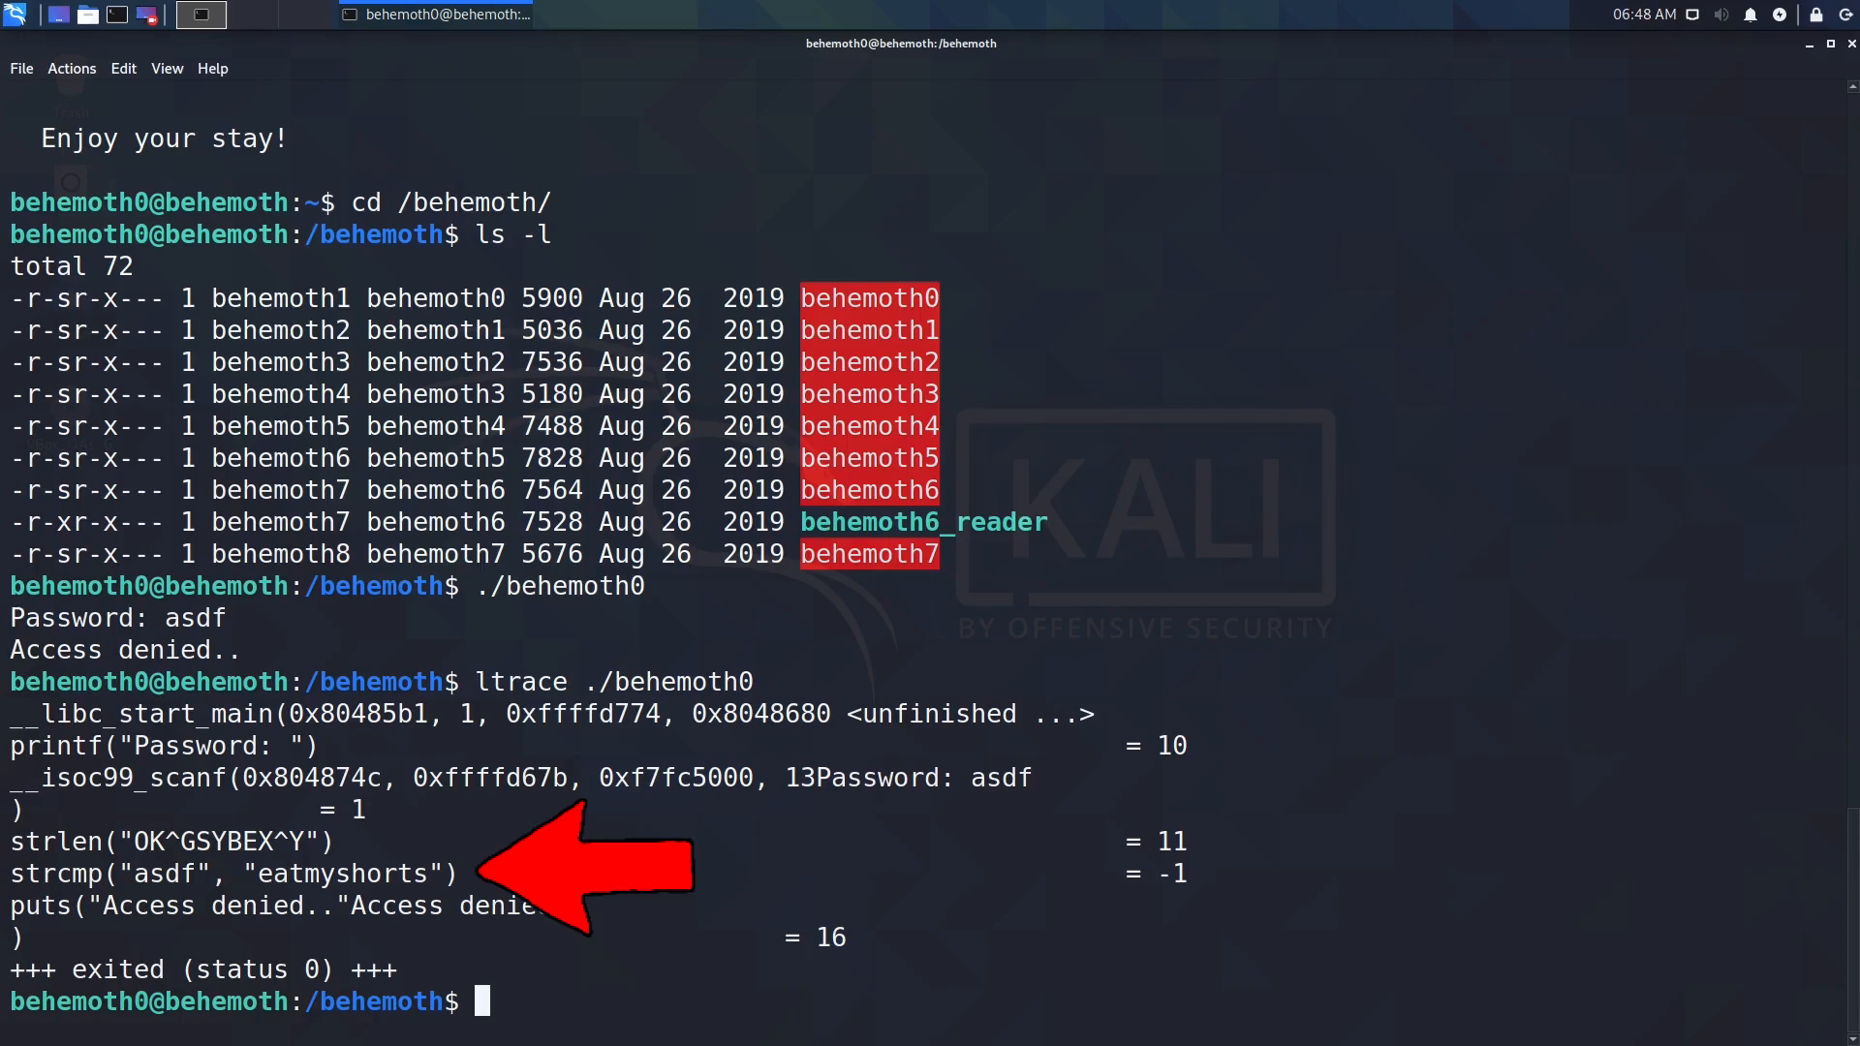
type("./behemoth0")
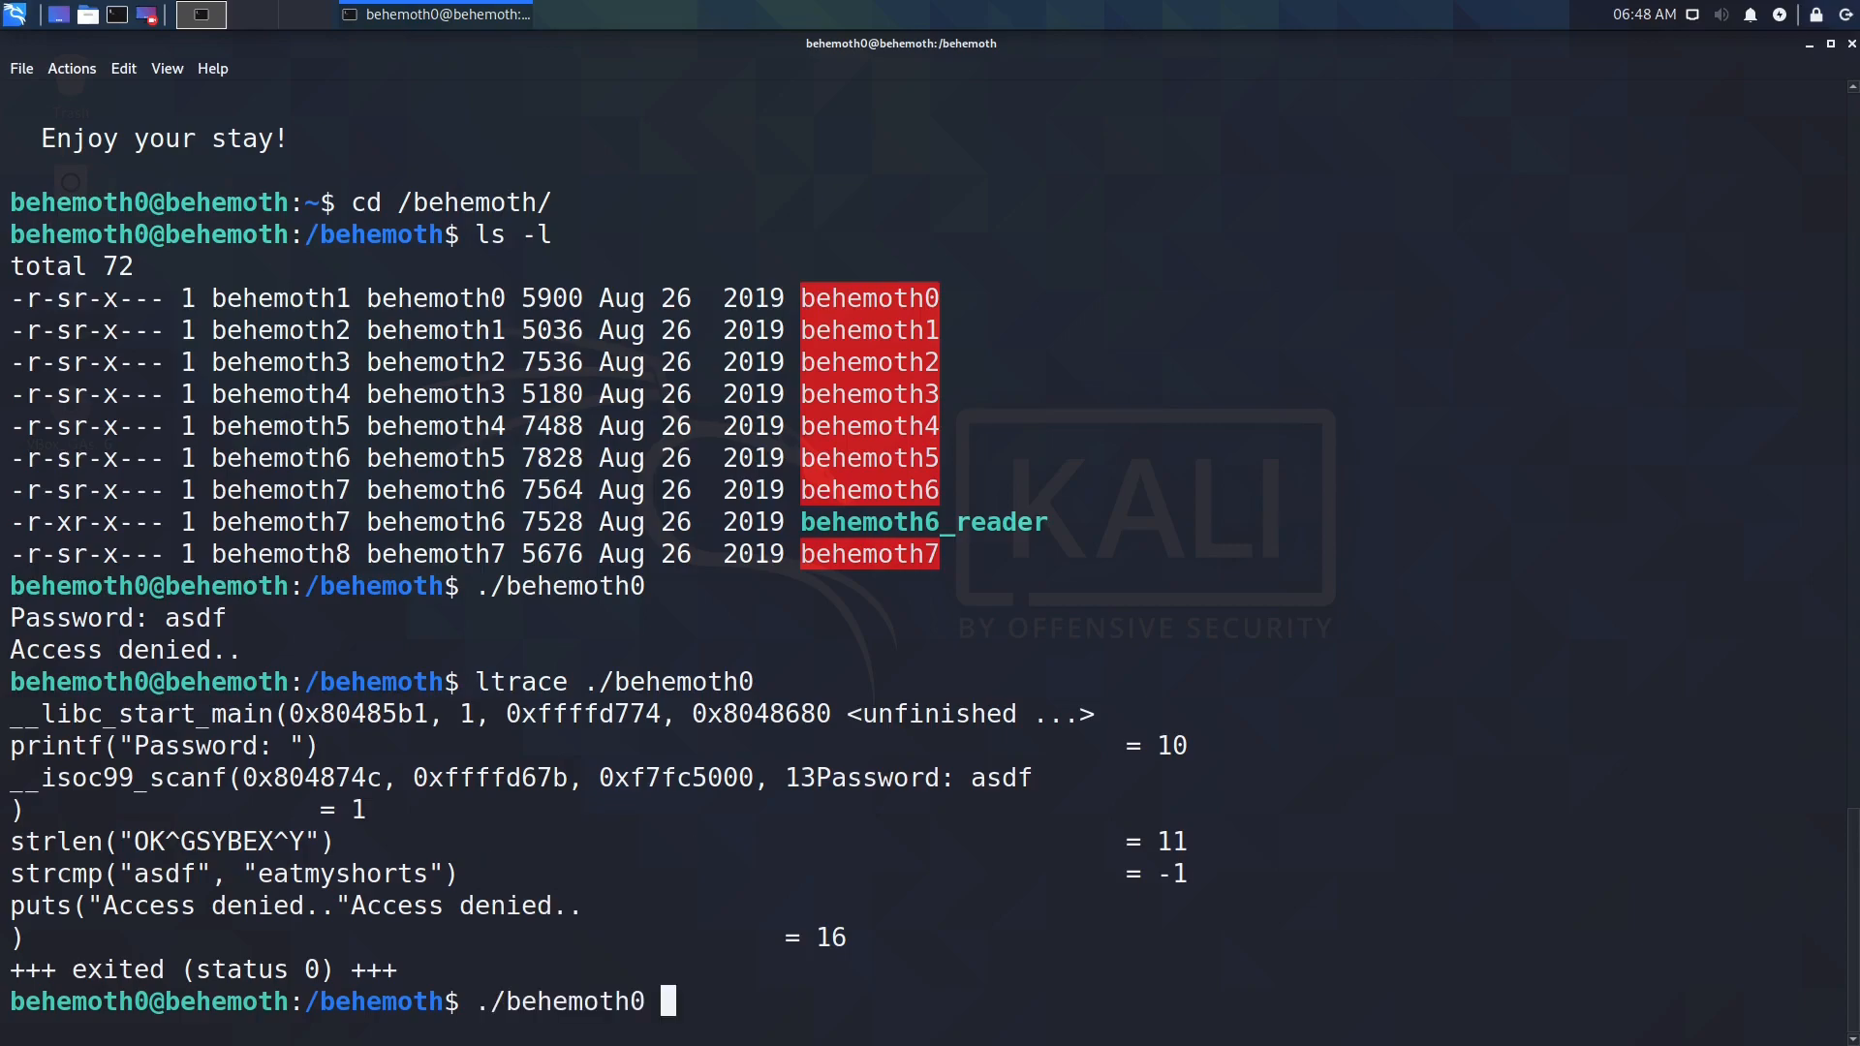
type("eatmy")
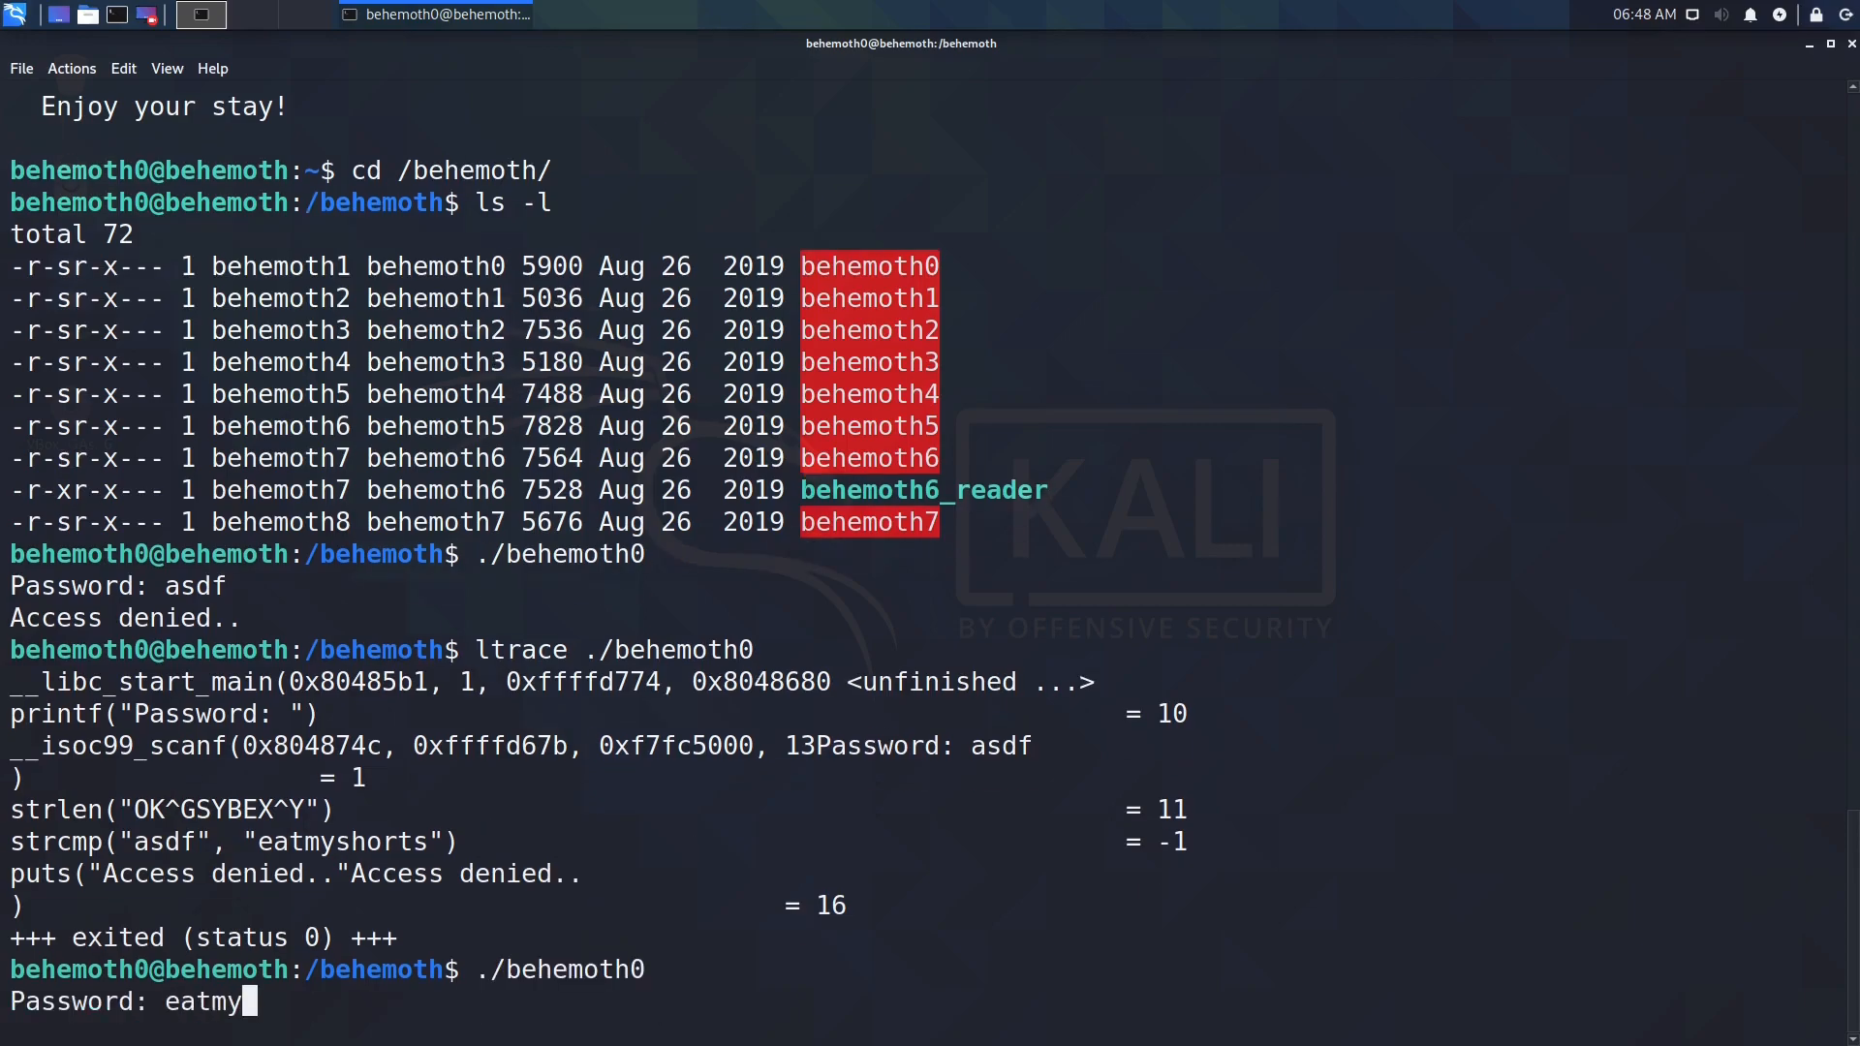
type("shorts")
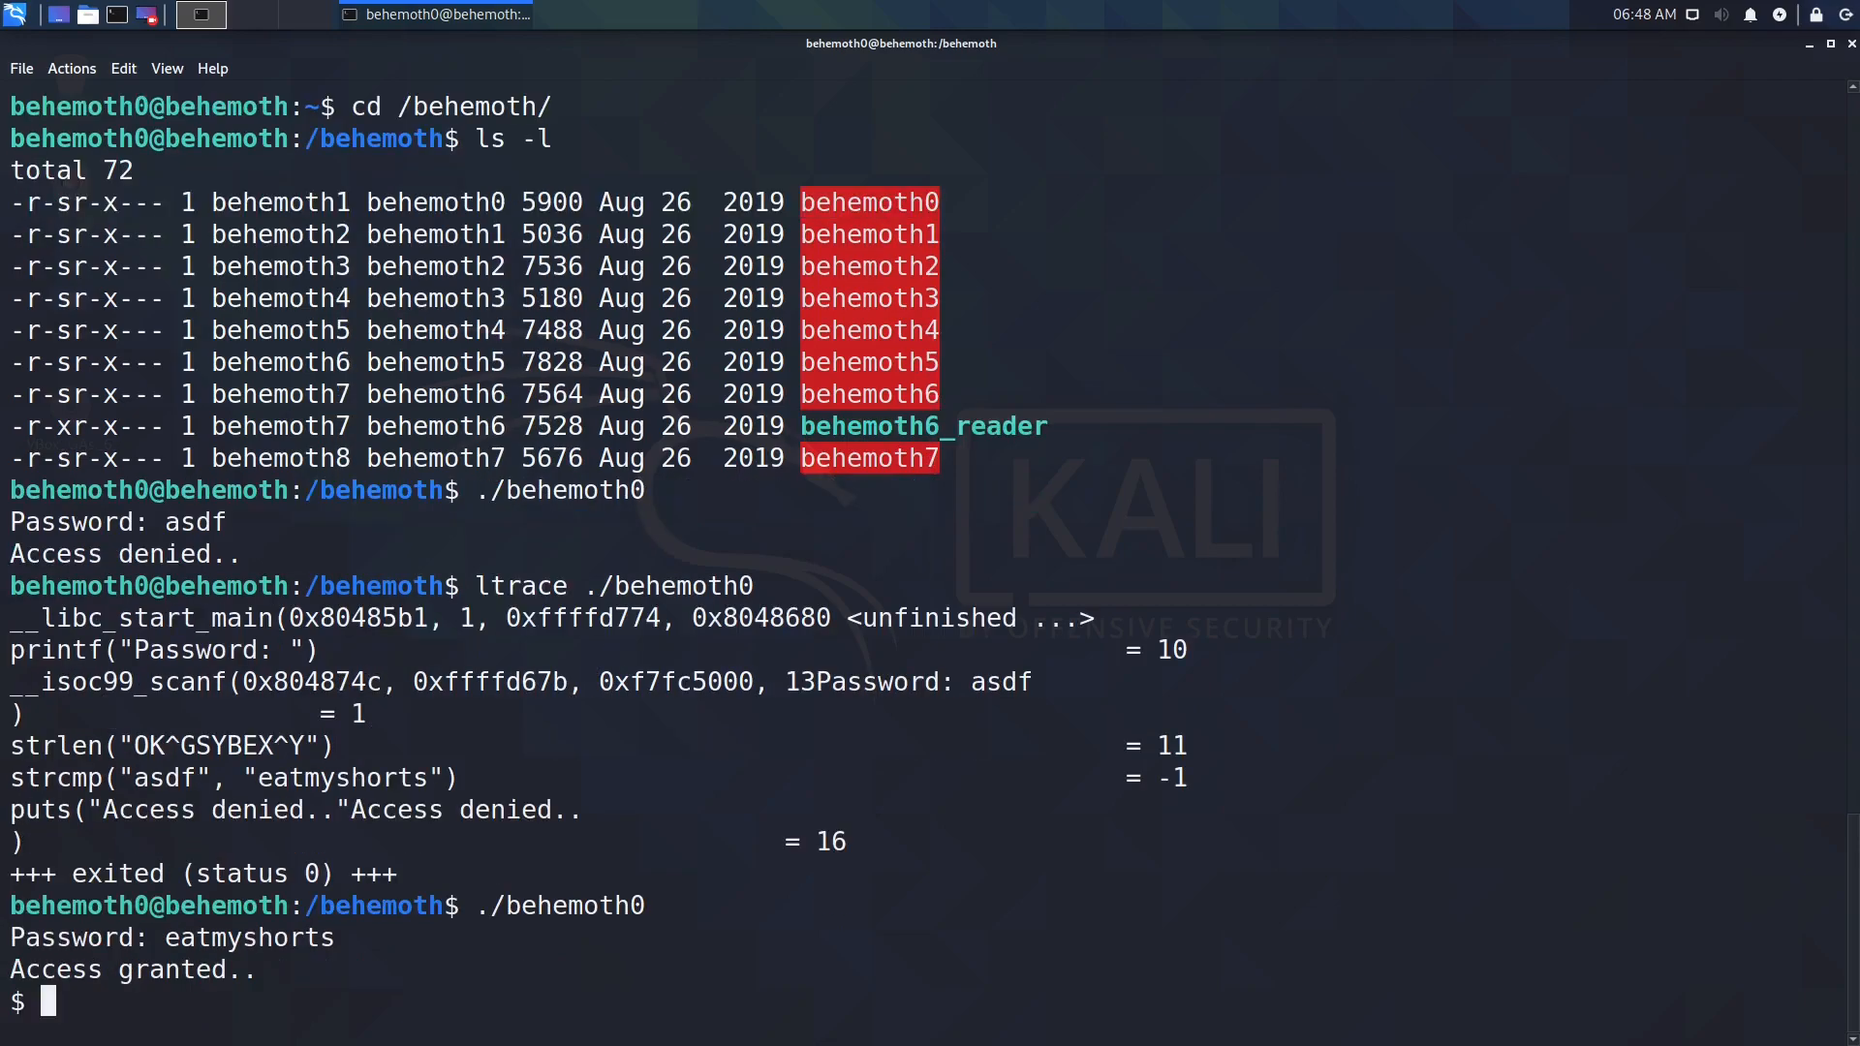
type("whoami")
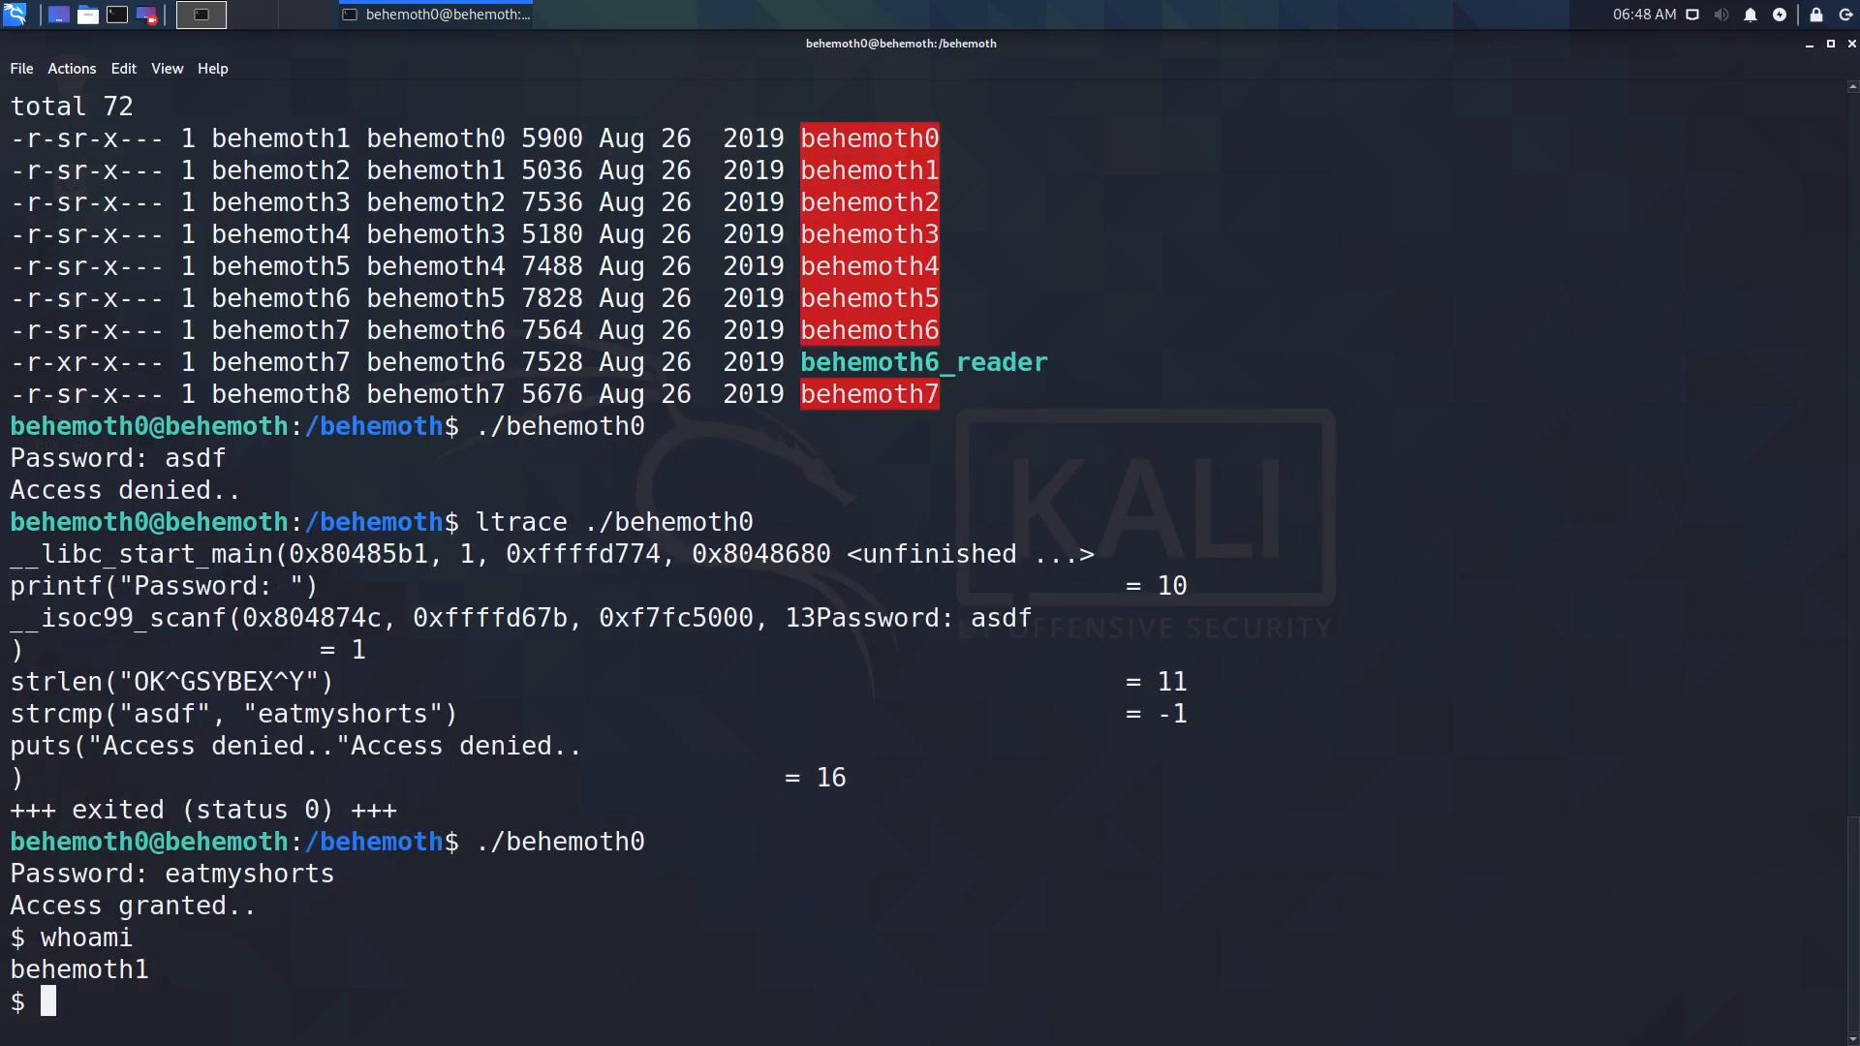
type("cat /etc/be")
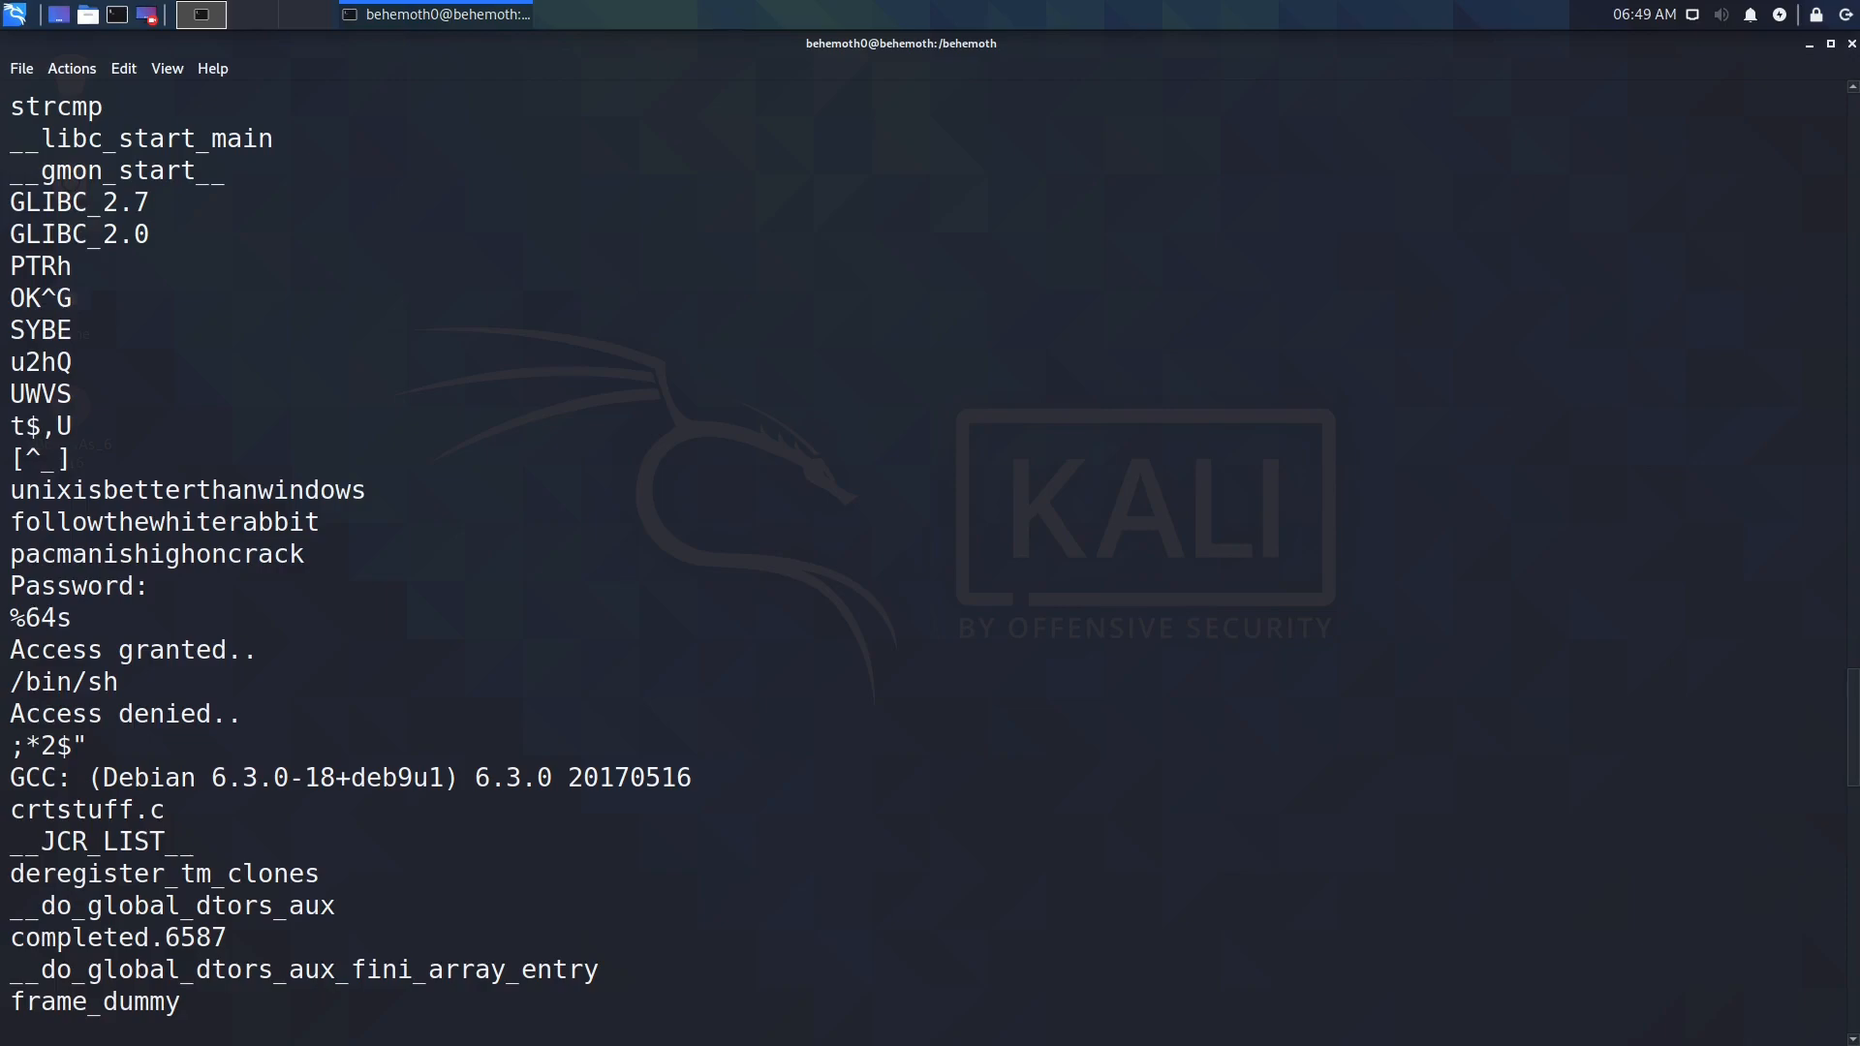
Step: Load the behemoth0 binary into gdb, which reports no debugging symbols
type("gdb ./behemoth0")
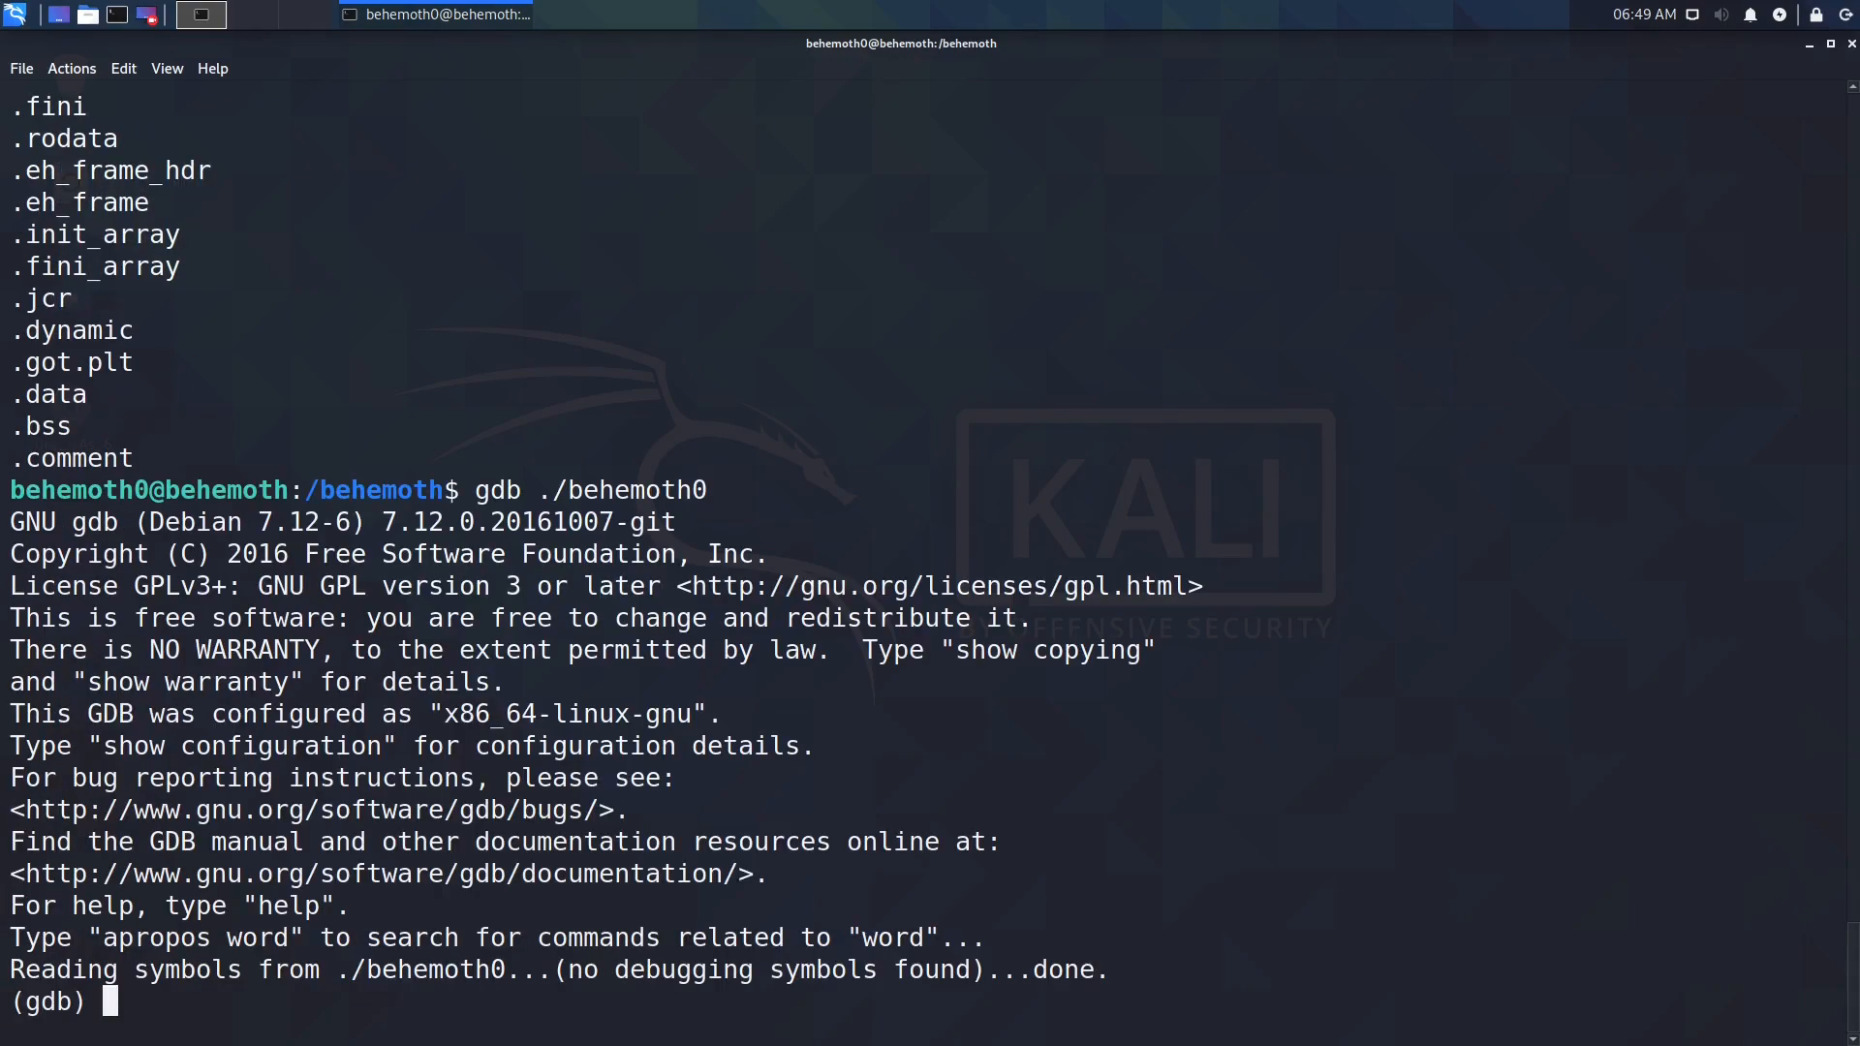
Step: Set gdb's disassembly-flavor to intel and disassemble main
type("set disassembl")
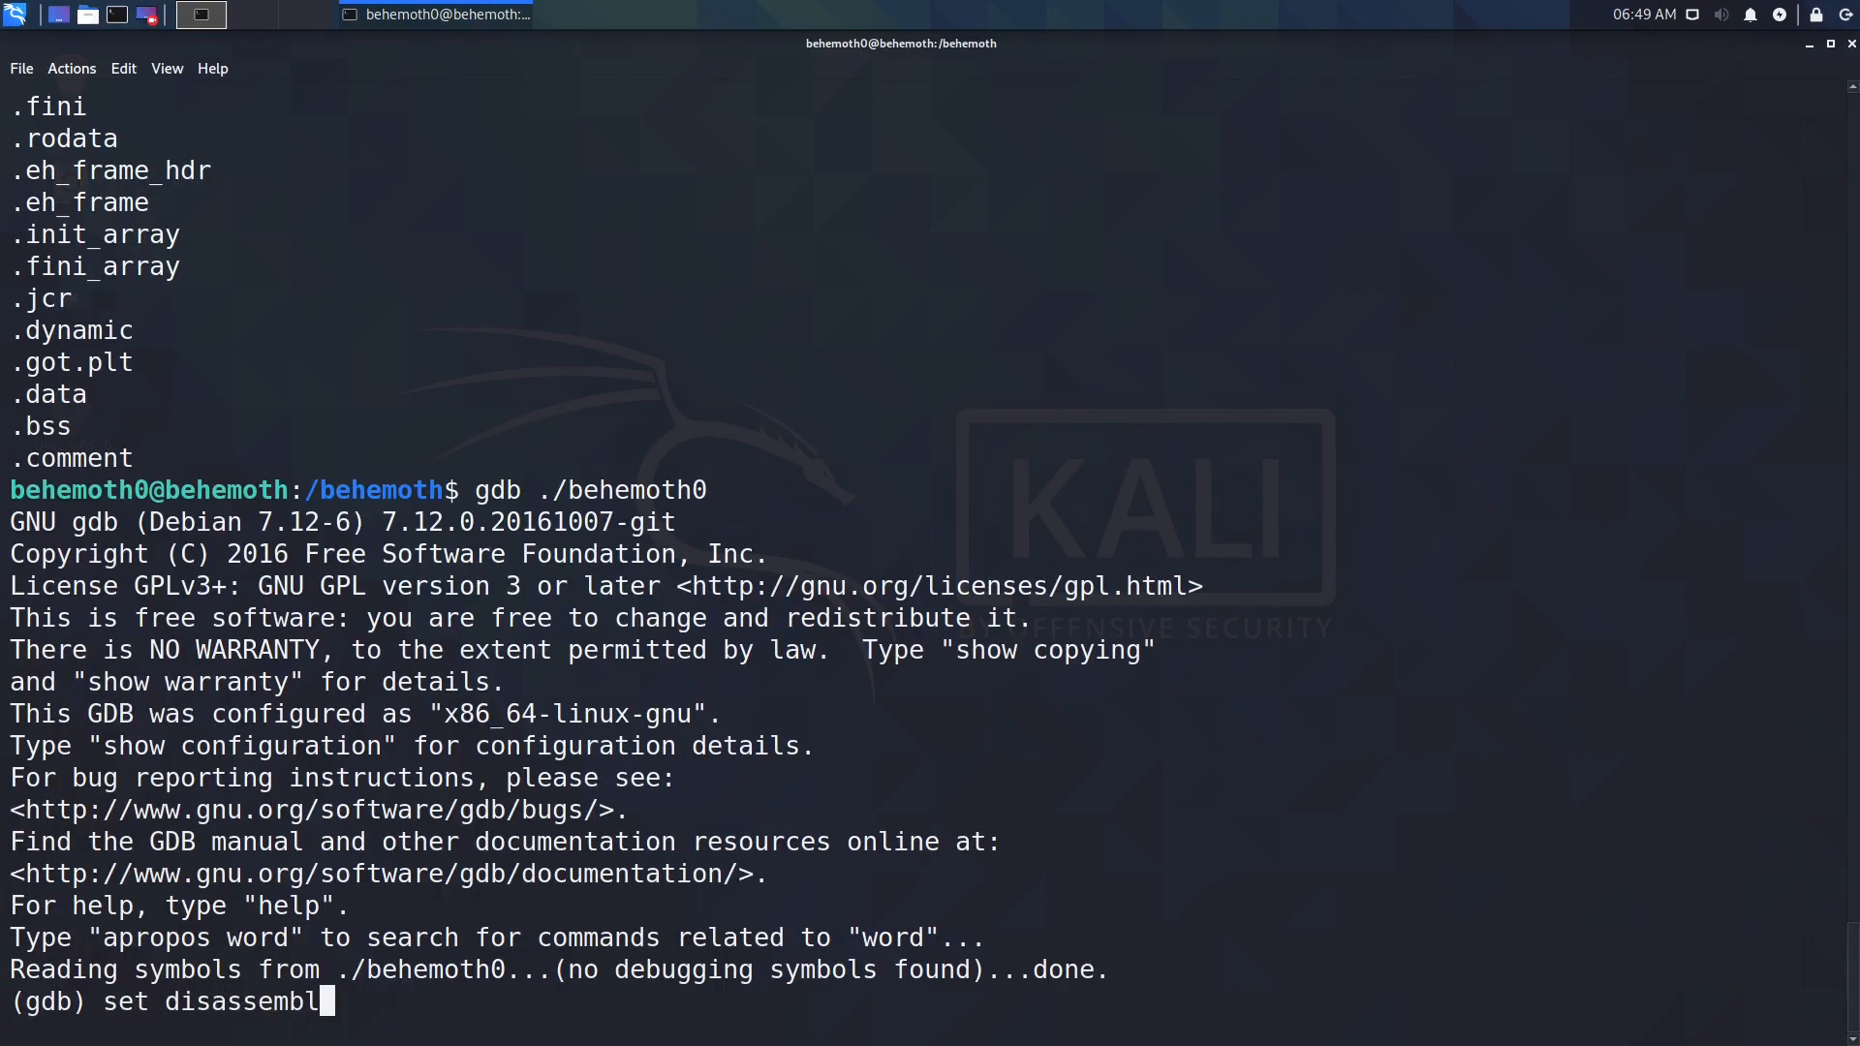
type("y-flavor")
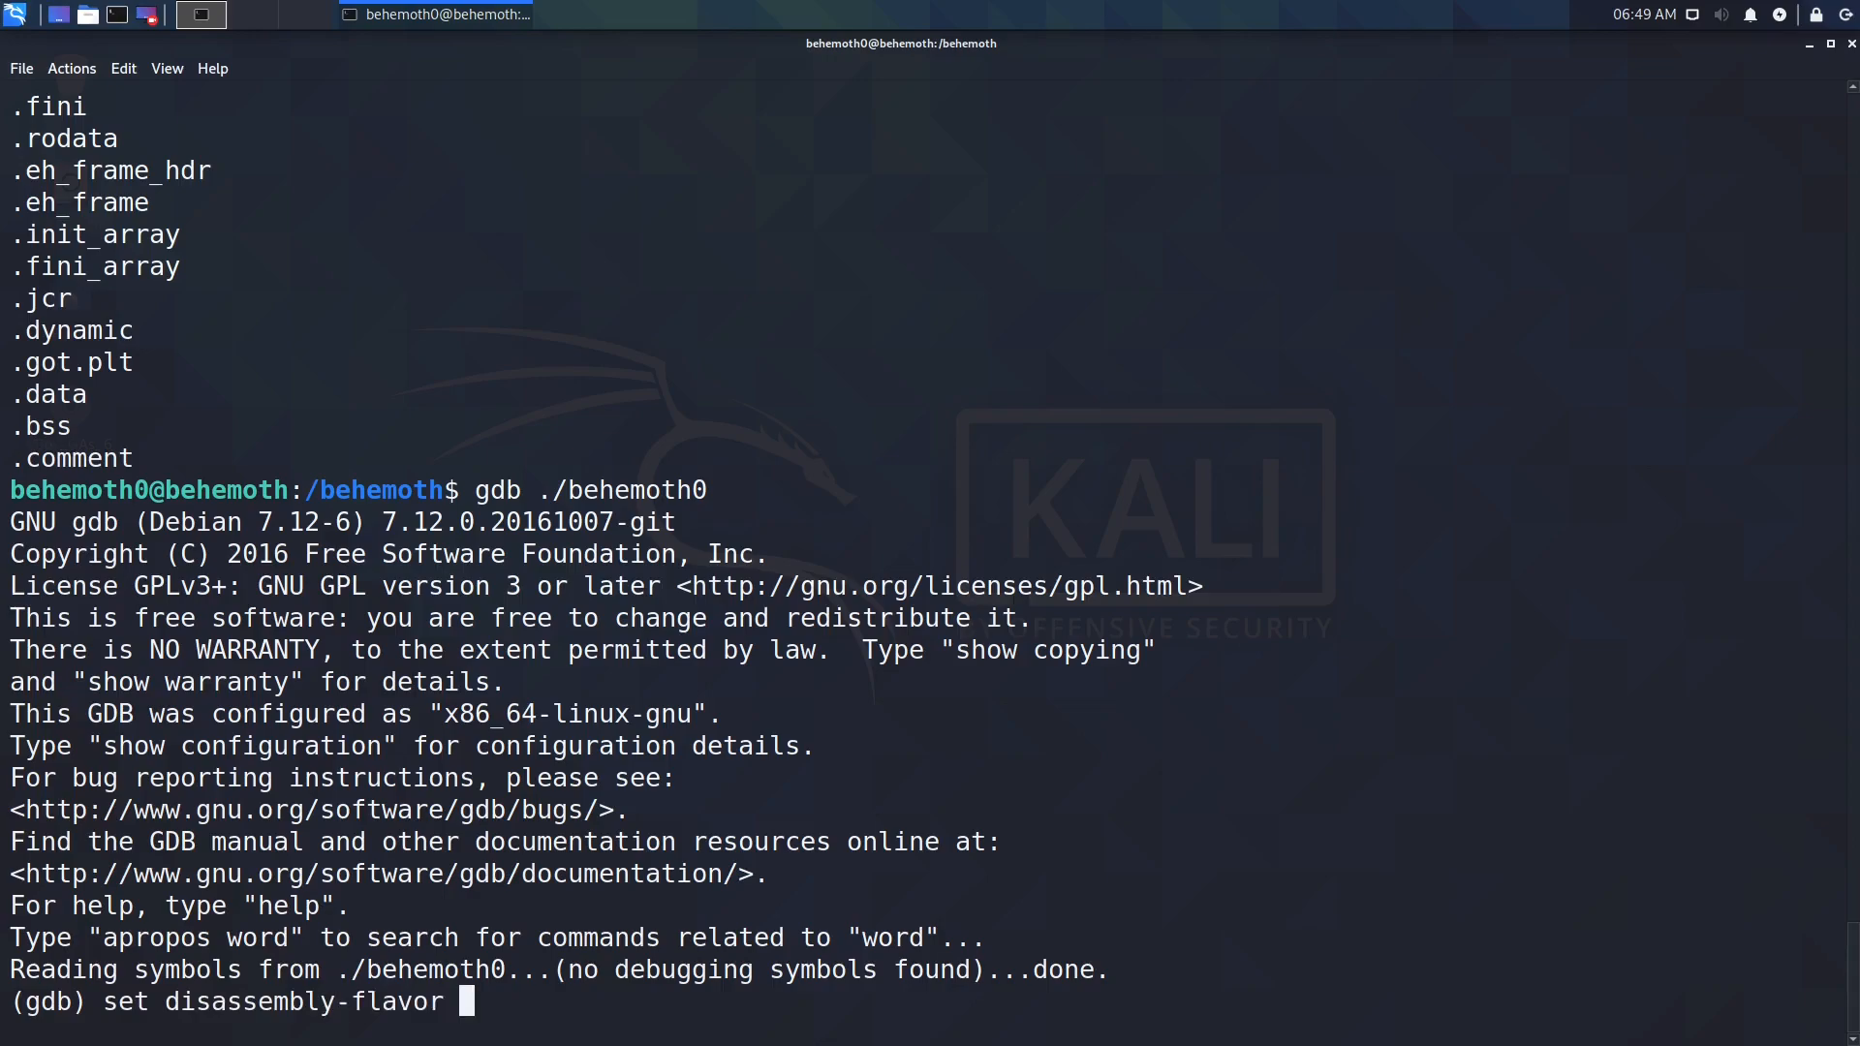
type("intel")
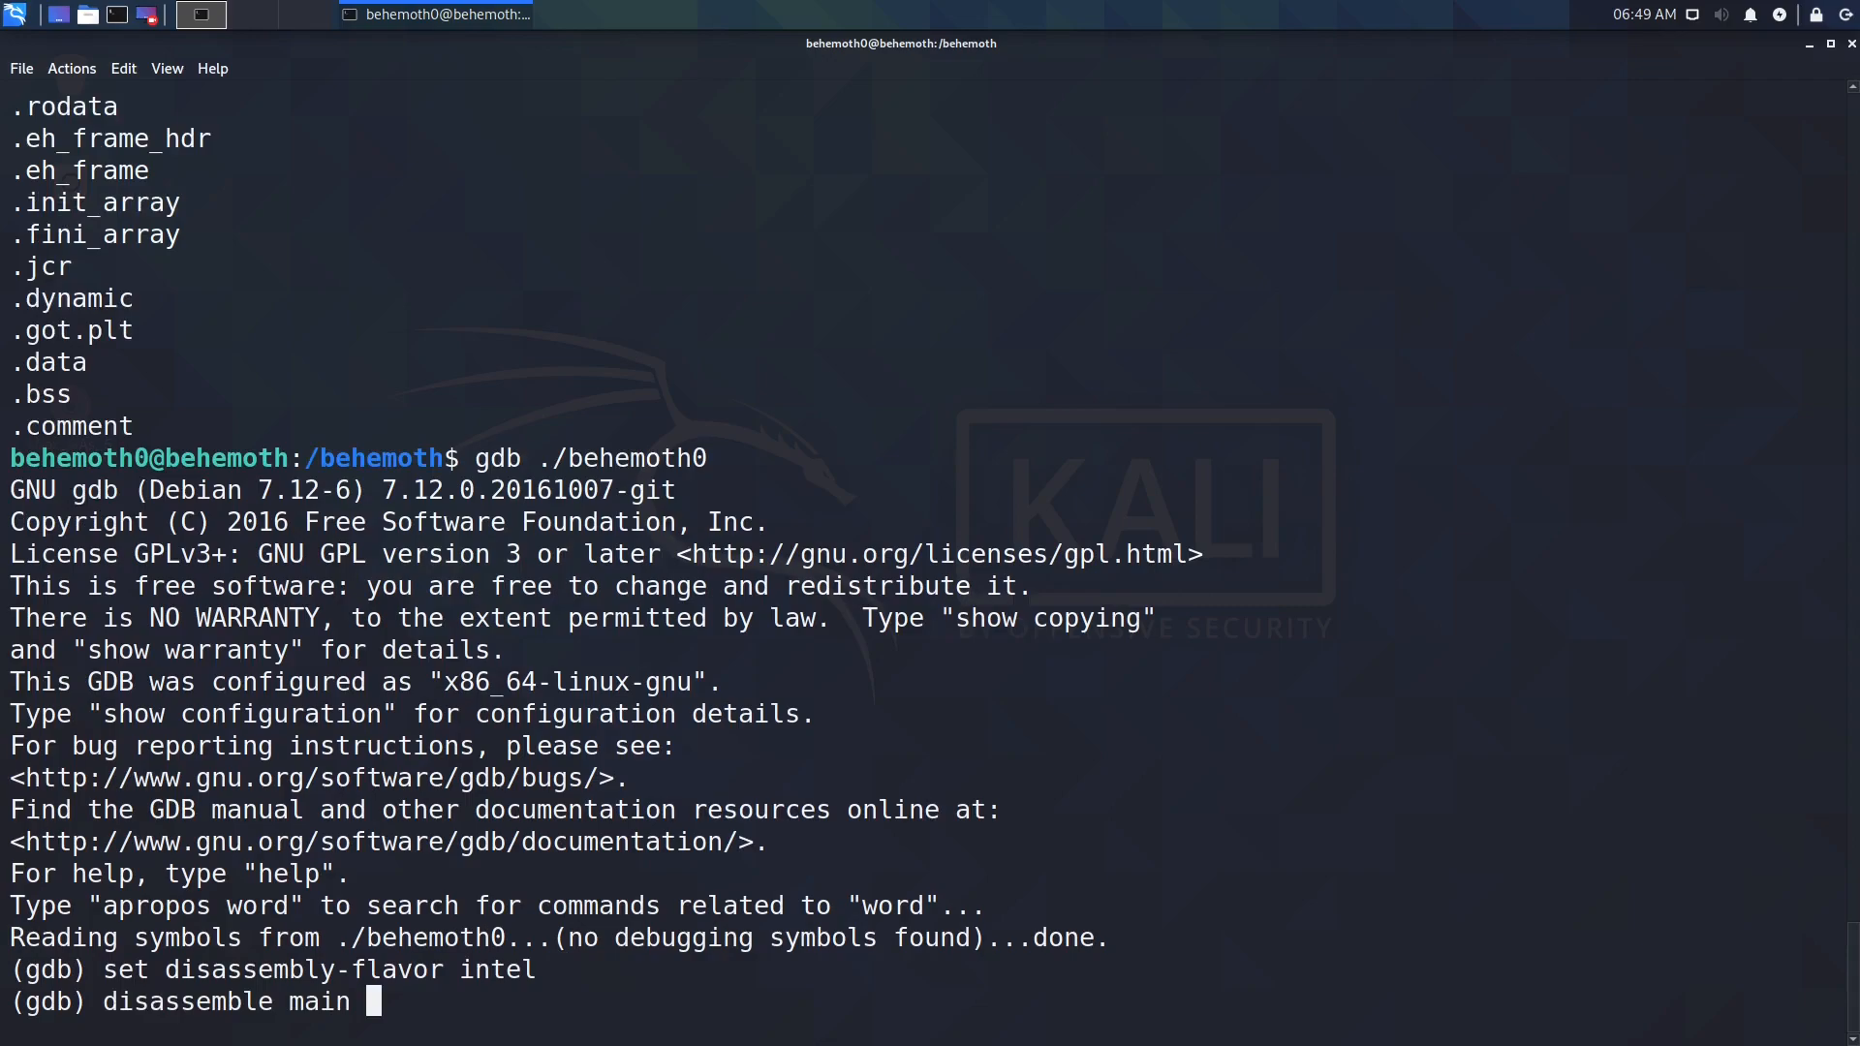
key("Return")
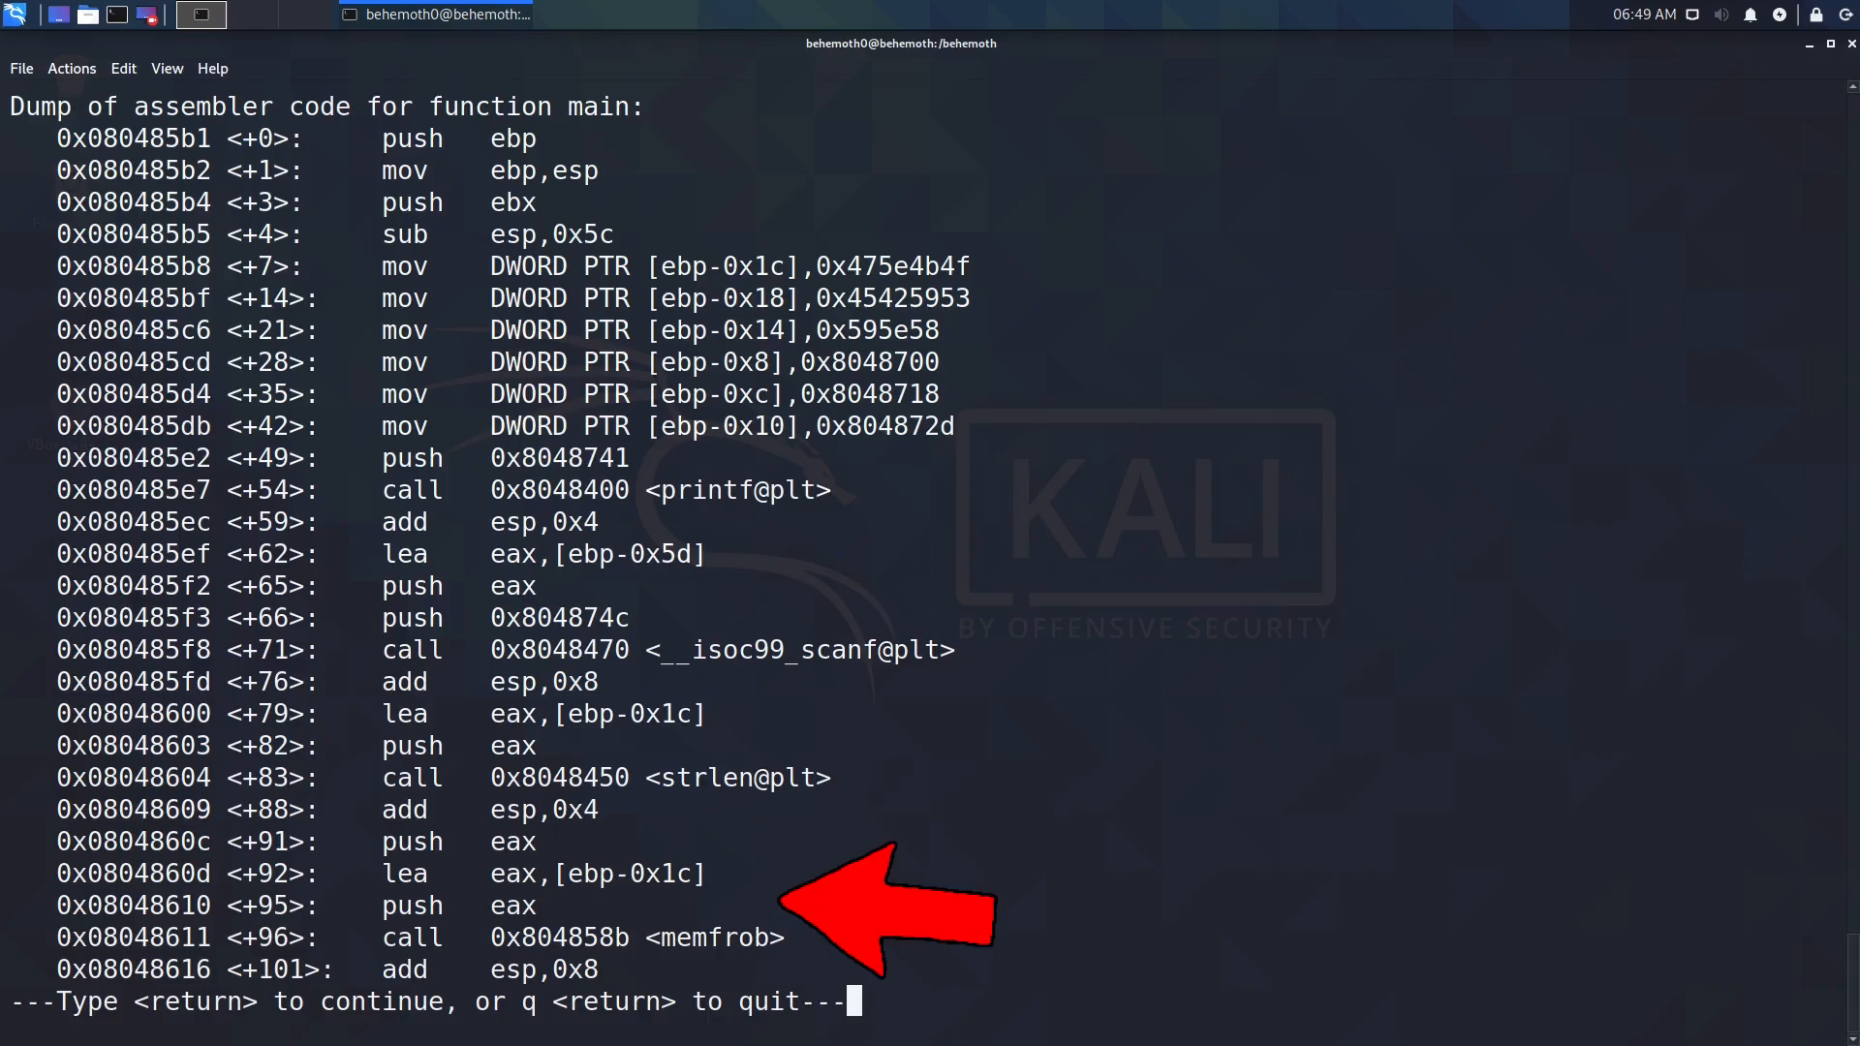
Step: Page further through main's disassembly to the strcmp, setreuid and system calls
key("Return")
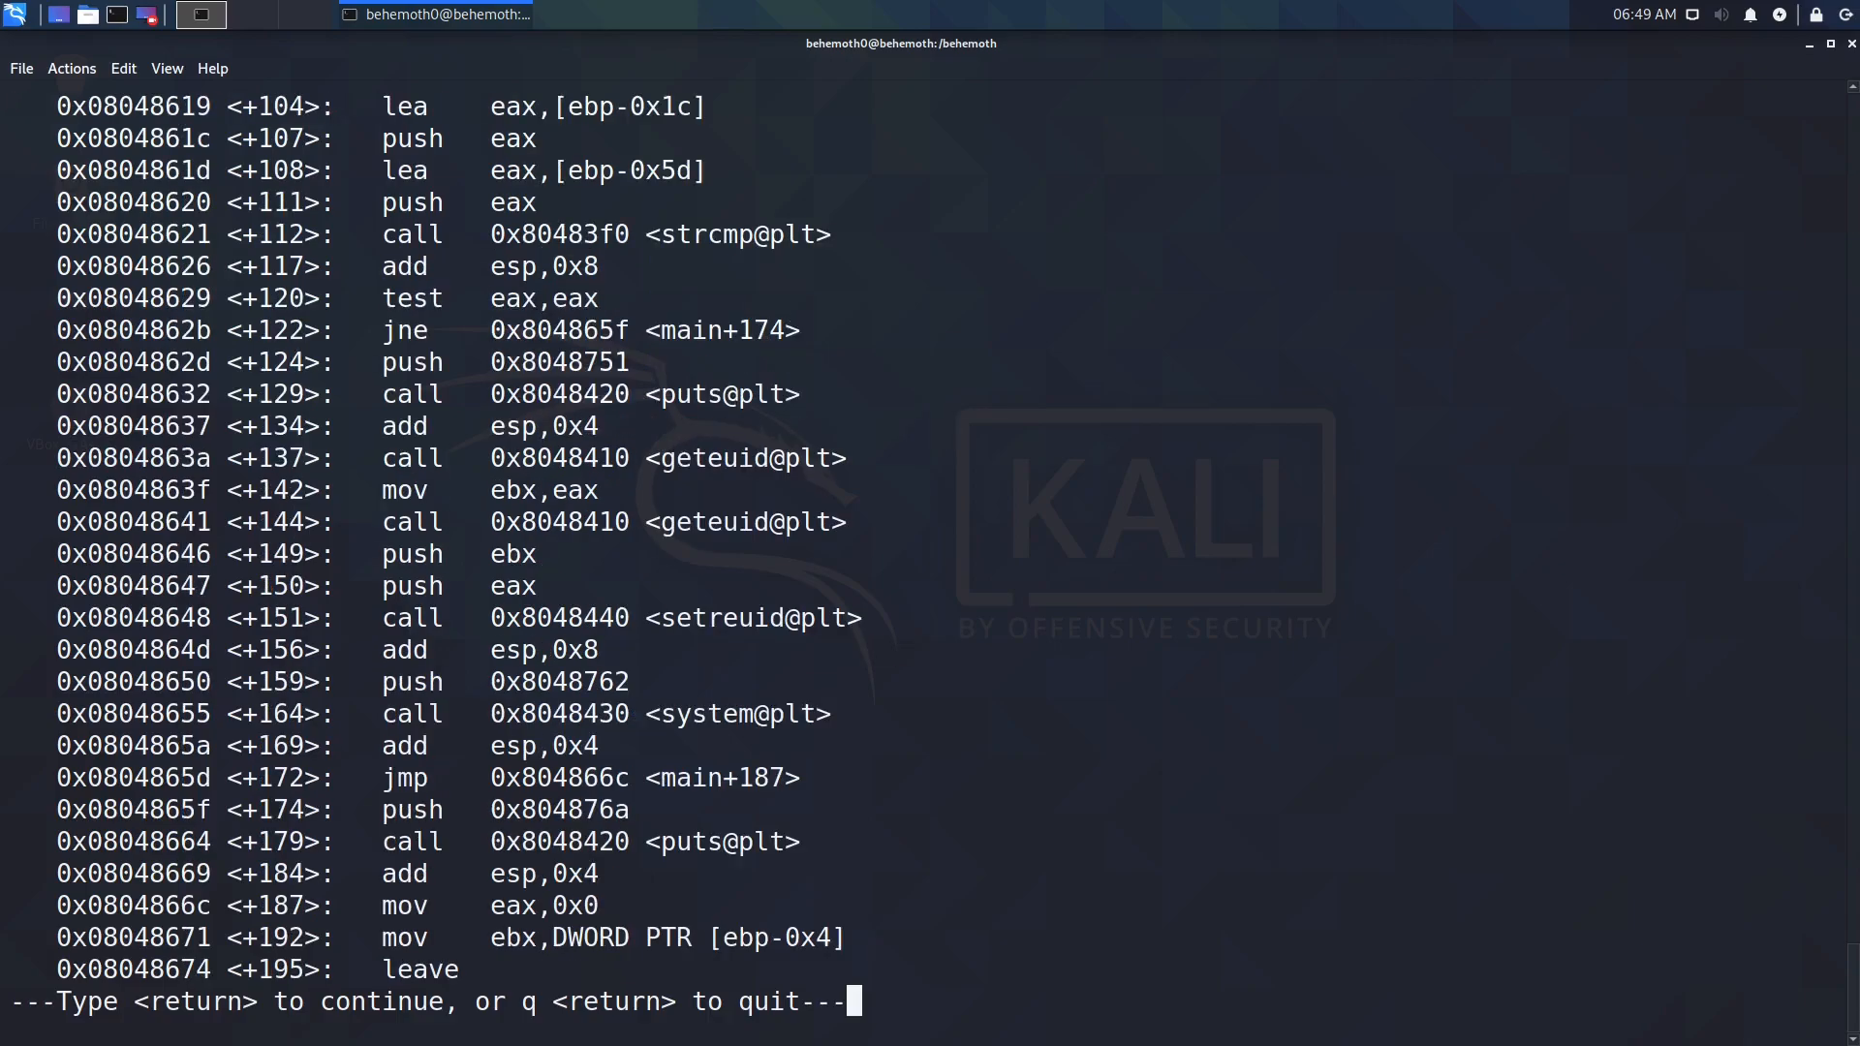